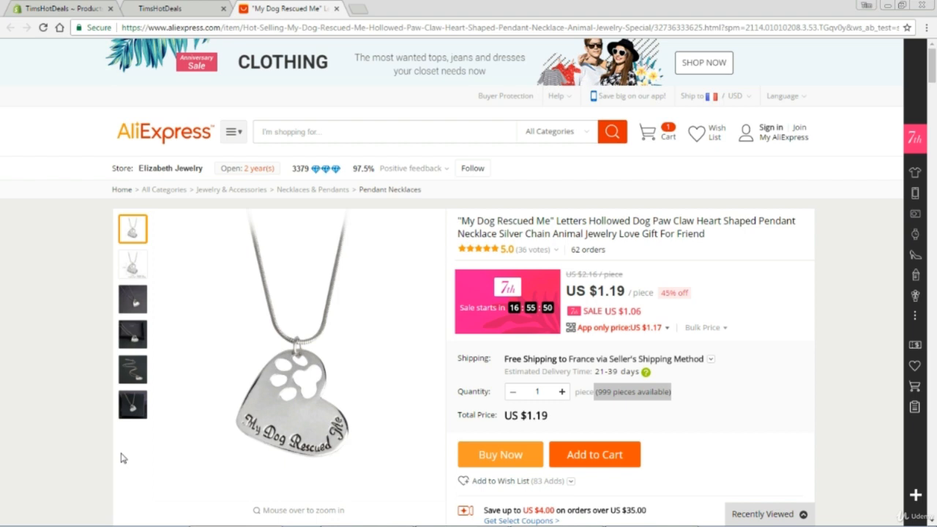
mouse_move(499, 320)
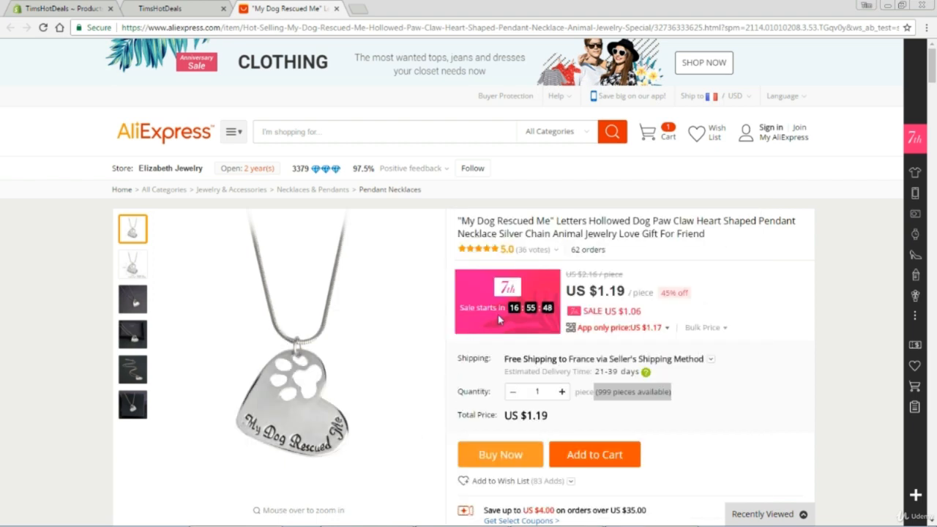
mouse_move(659, 330)
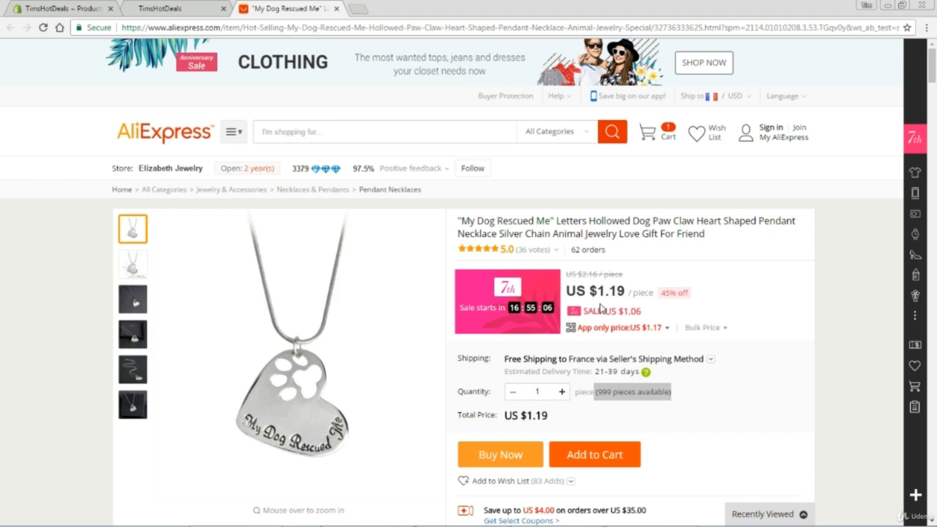
Browse the AliExpress pendant's gallery photos, including the one showing dimensions
click(132, 299)
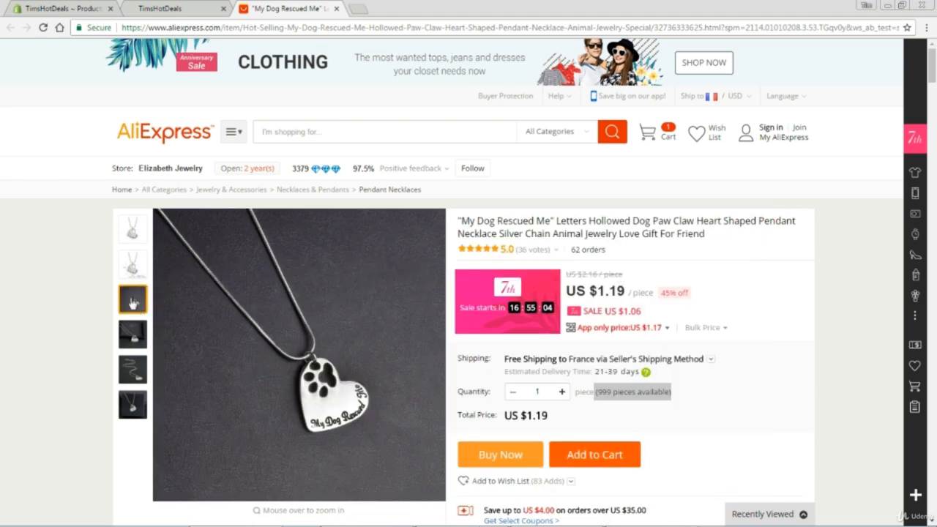
click(132, 404)
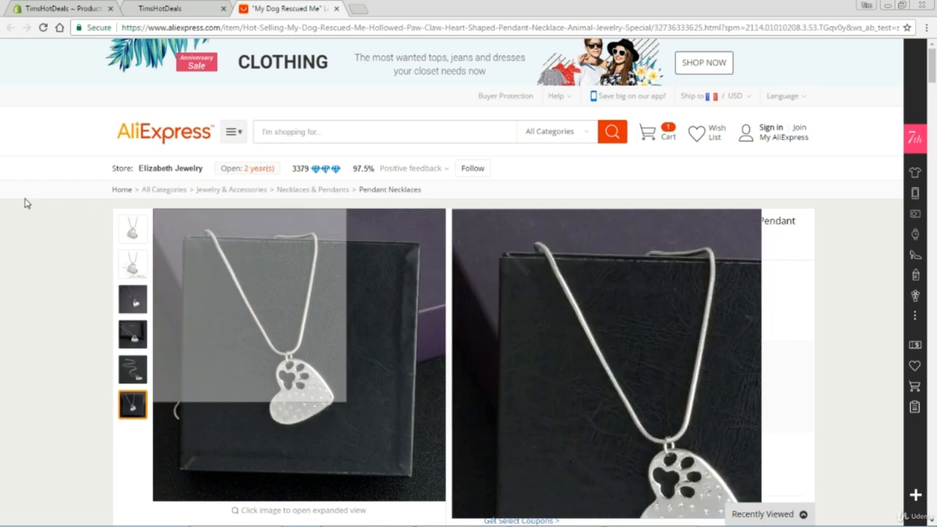
click(134, 228)
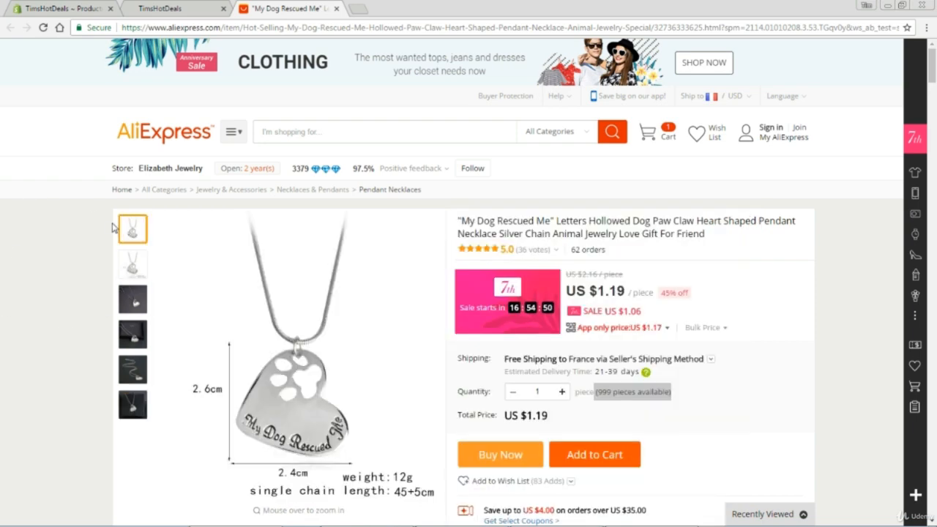
click(133, 264)
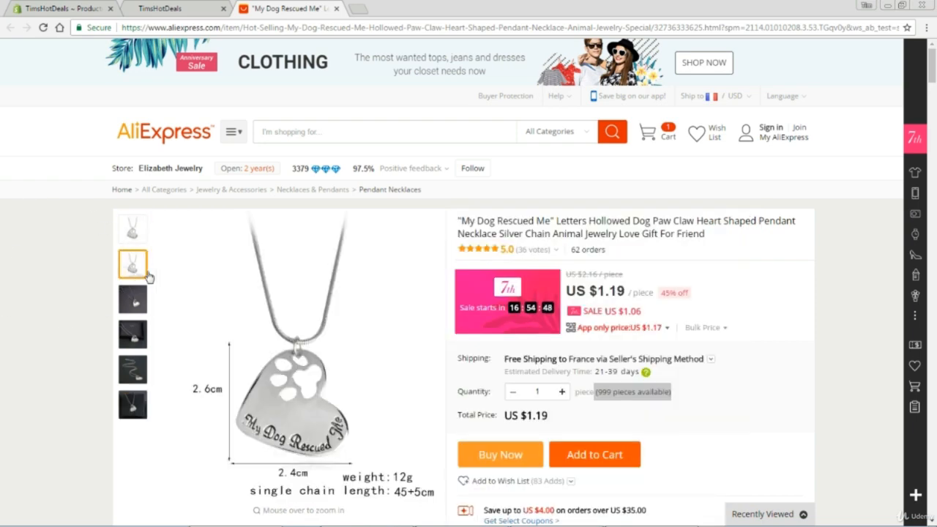
click(133, 229)
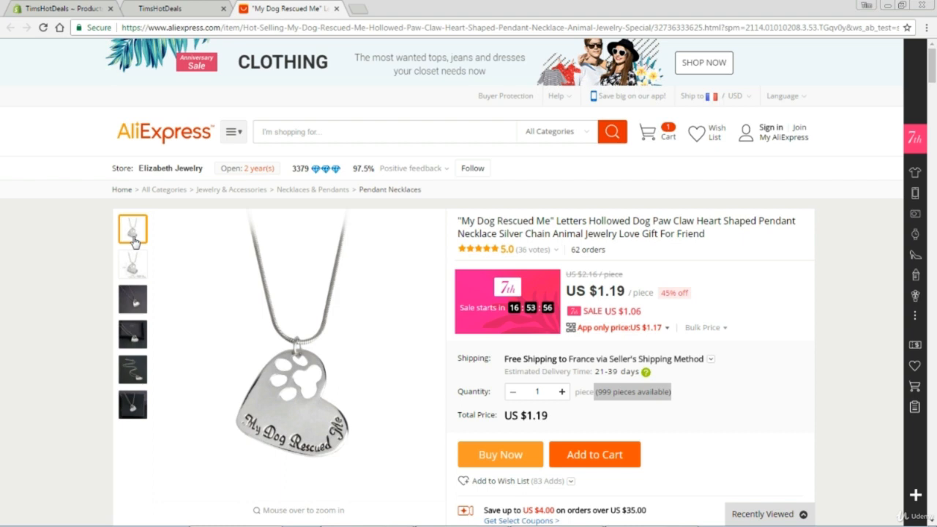
mouse_move(362, 178)
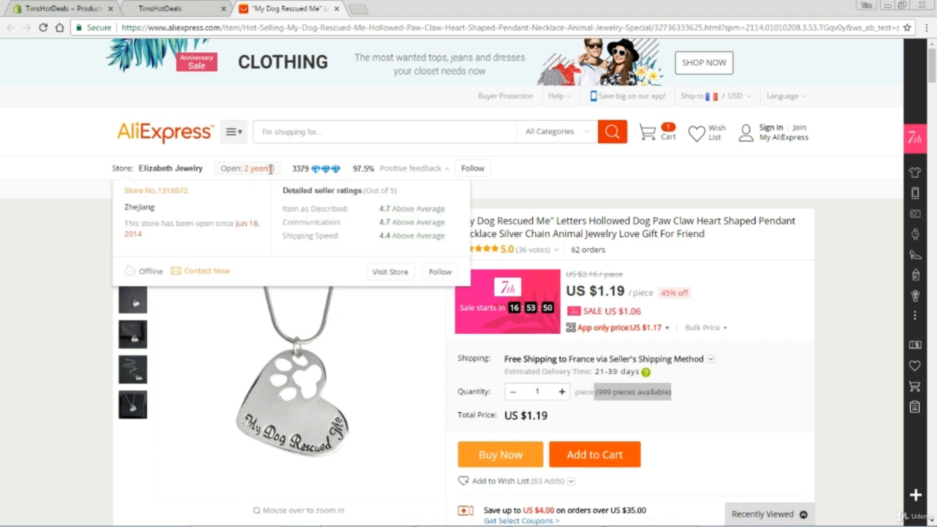
mouse_move(333, 172)
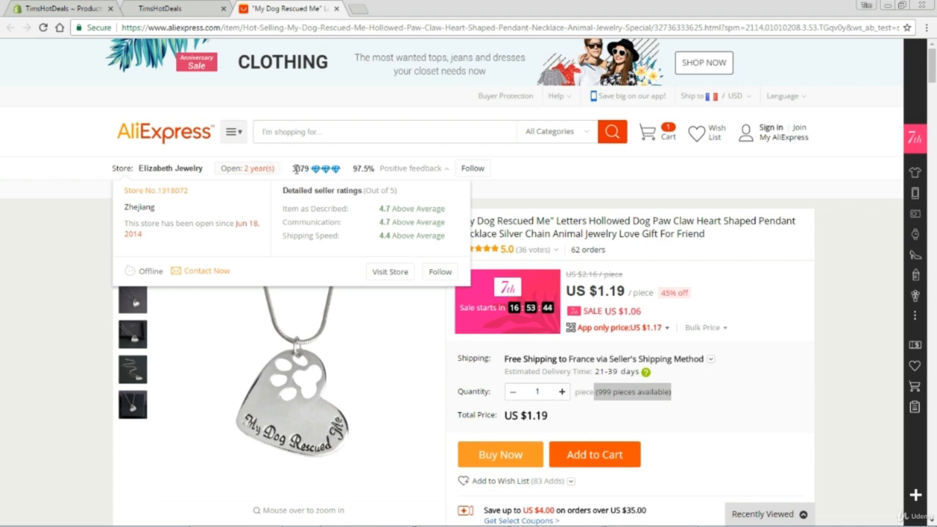
mouse_move(649, 385)
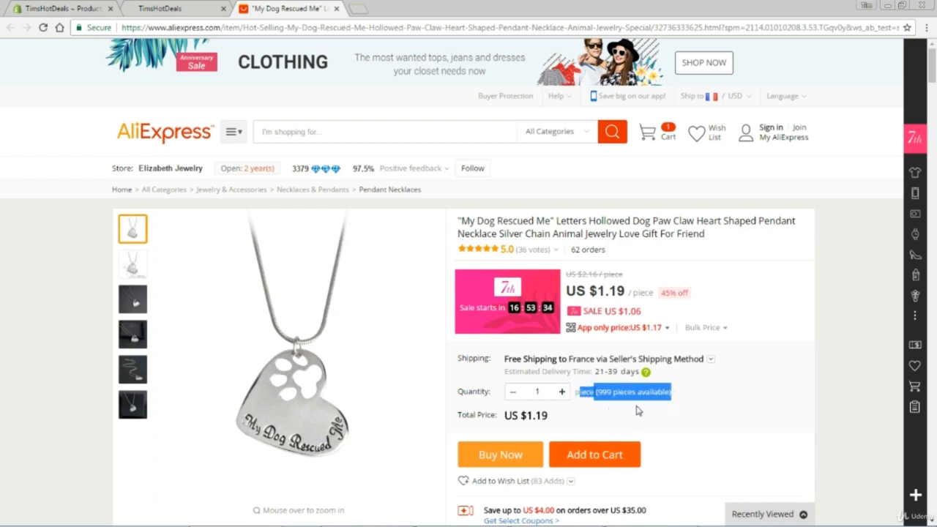
mouse_move(727, 355)
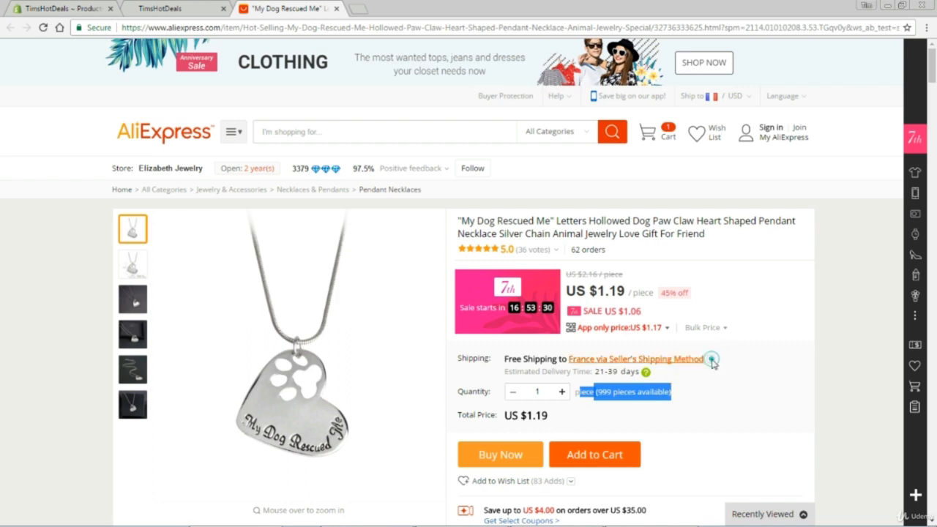
Check shipping options, then save a pendant photo from the product description to the computer
click(711, 359)
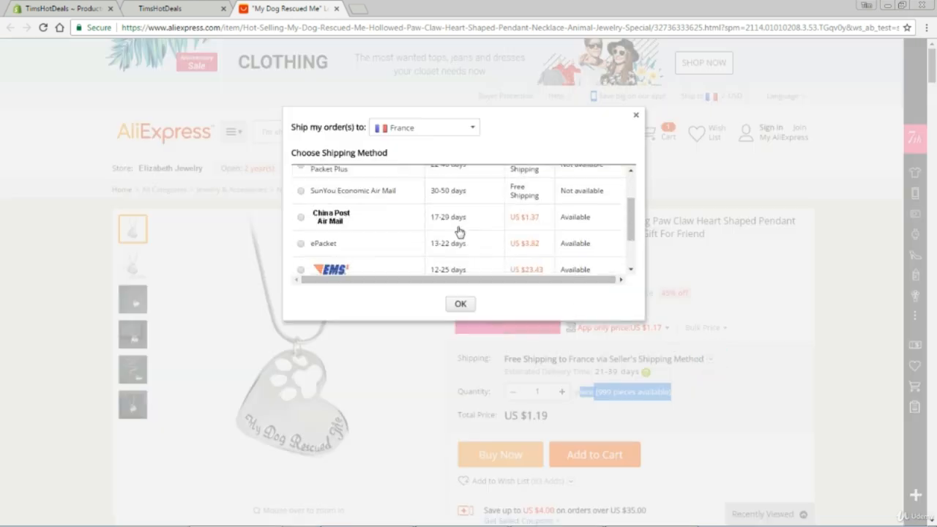
mouse_move(408, 249)
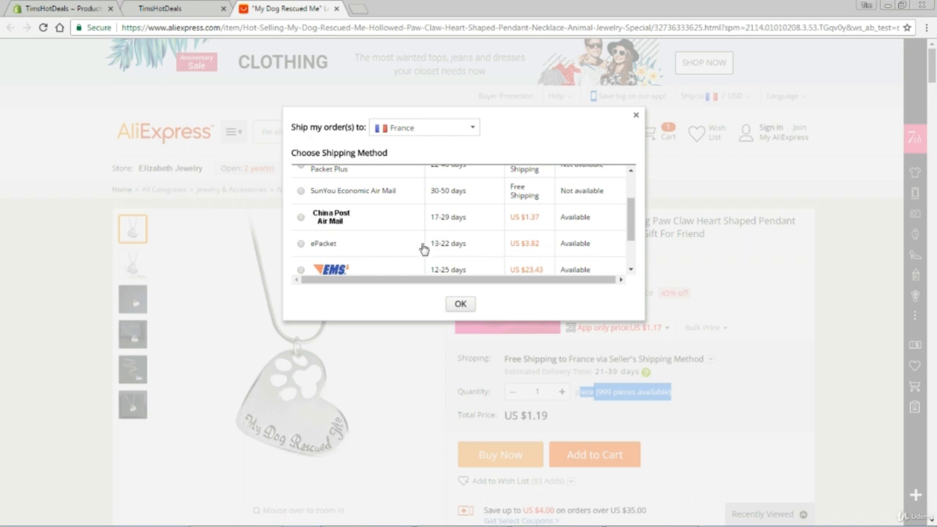
click(459, 303)
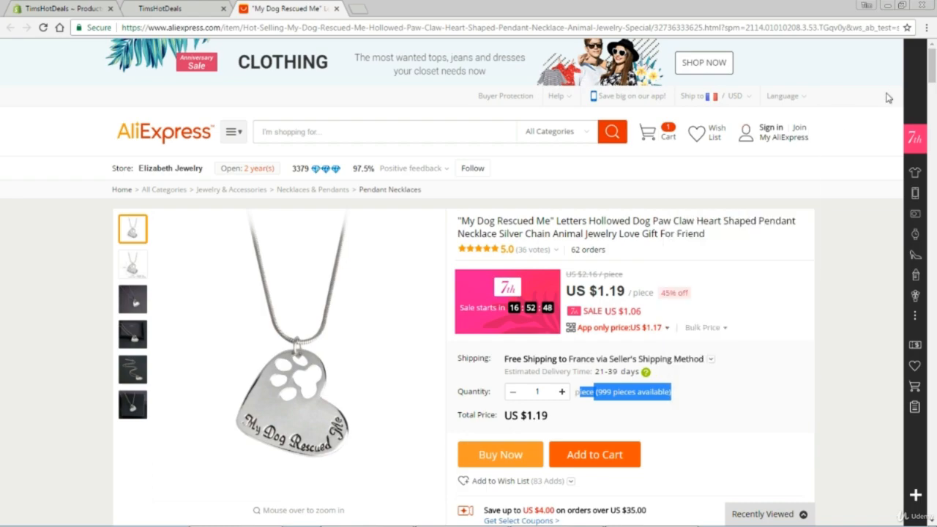
scroll(down, 3)
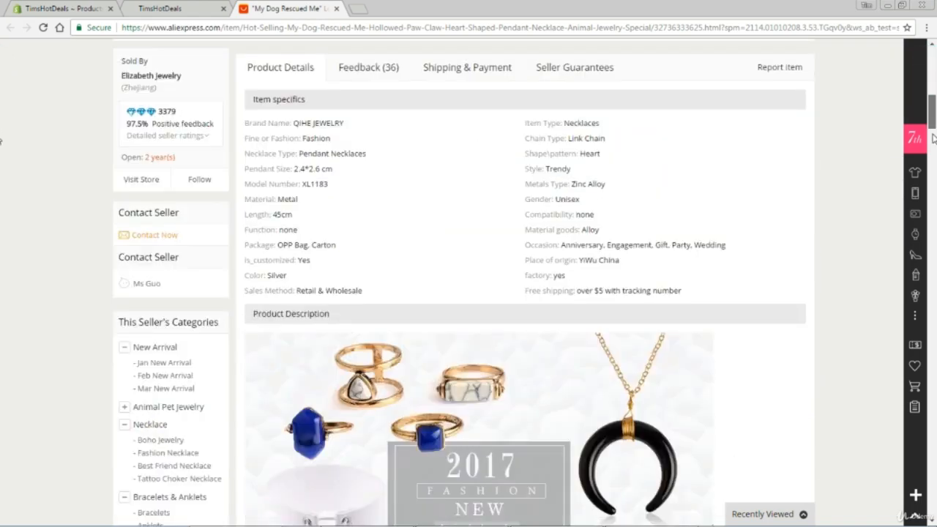
scroll(down, 3)
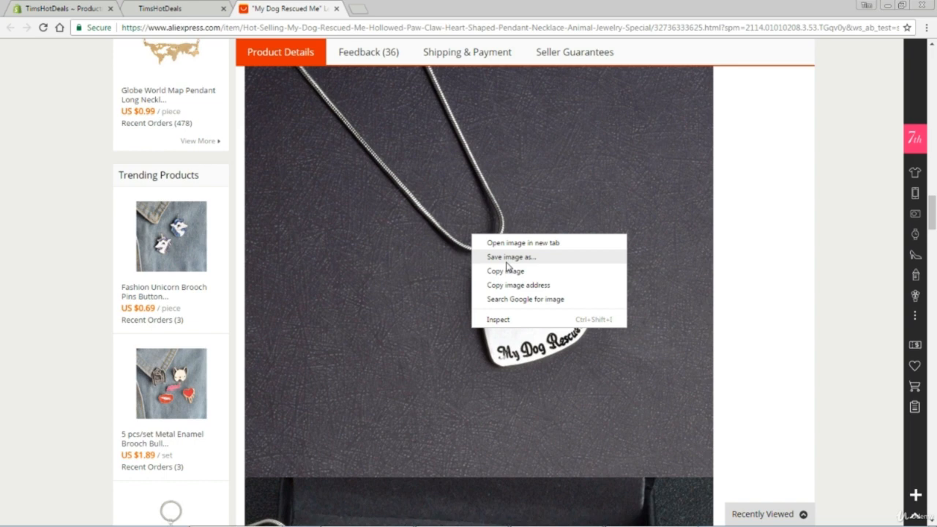
click(241, 7)
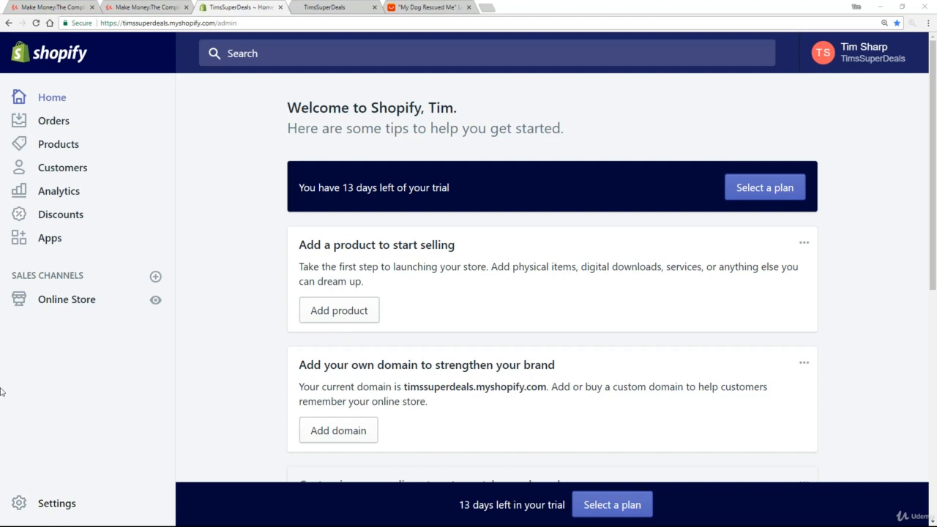
Go to Products in the Shopify admin and start adding a new product
click(55, 144)
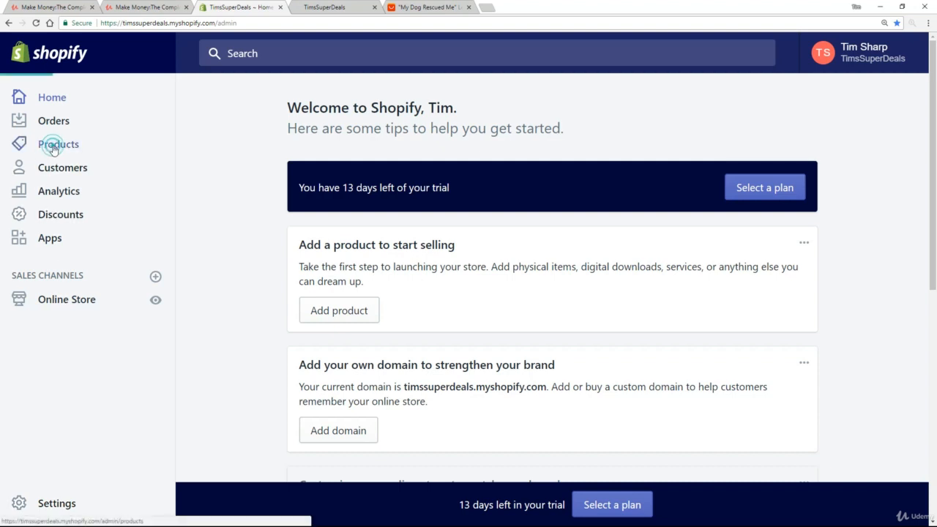
click(52, 144)
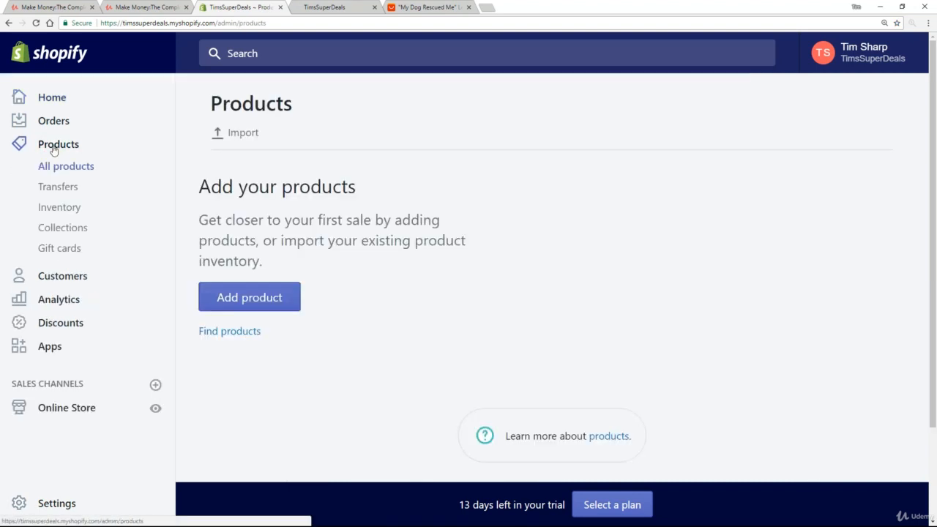
click(259, 411)
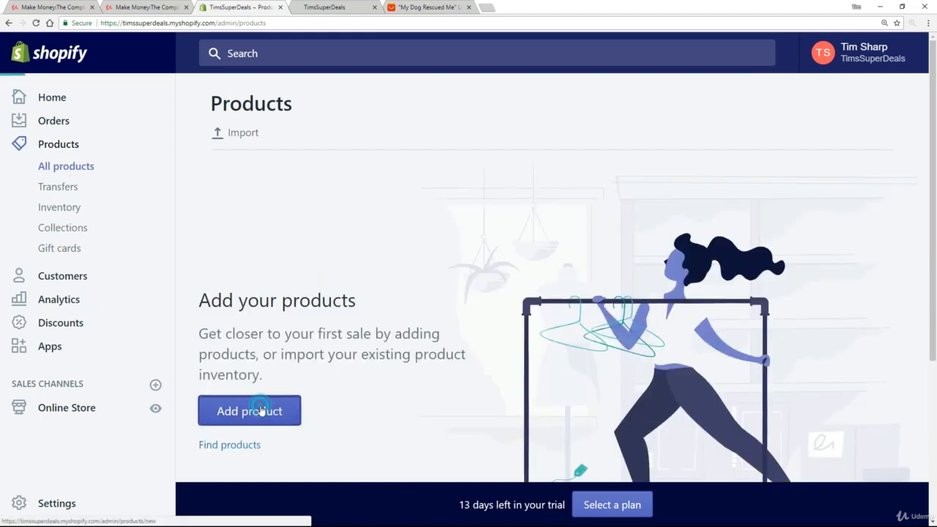
click(249, 411)
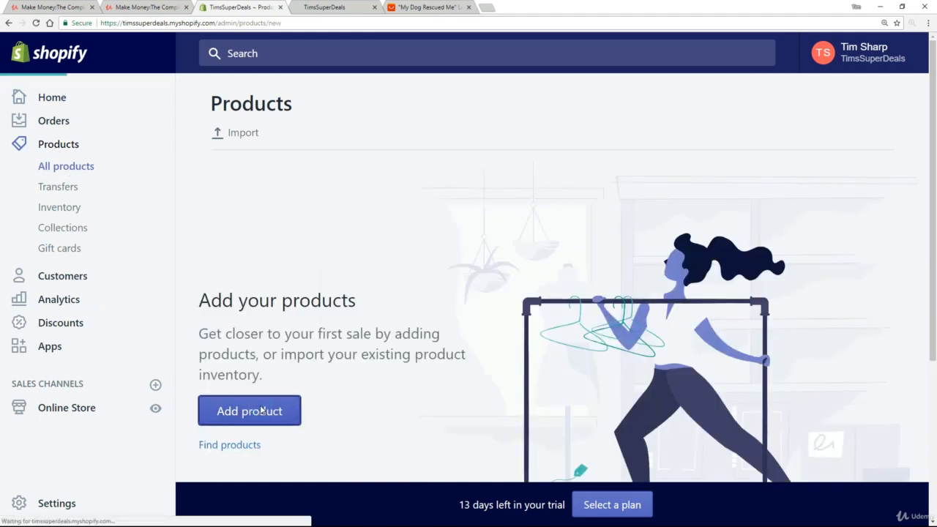
click(249, 410)
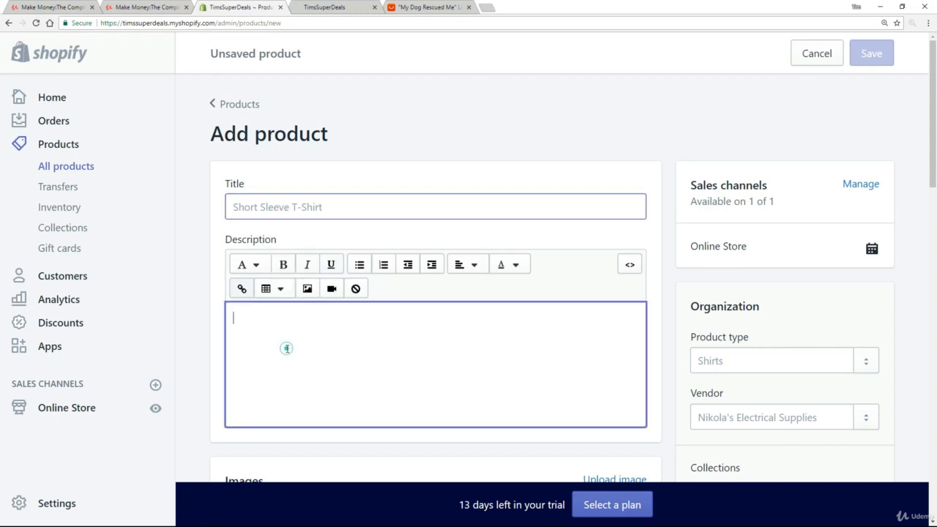
Enter 'Heart shaped dog pendant' as the product title
scroll(down, 3)
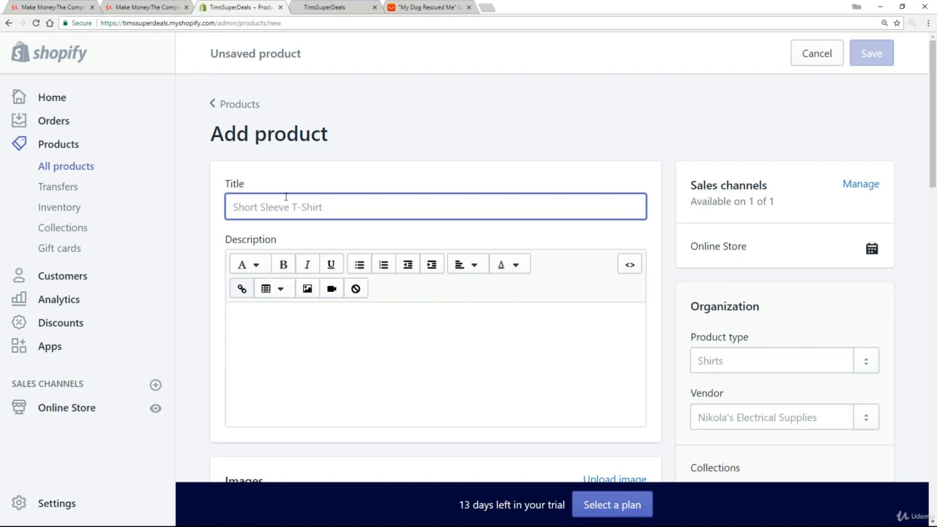
text(Heart sh)
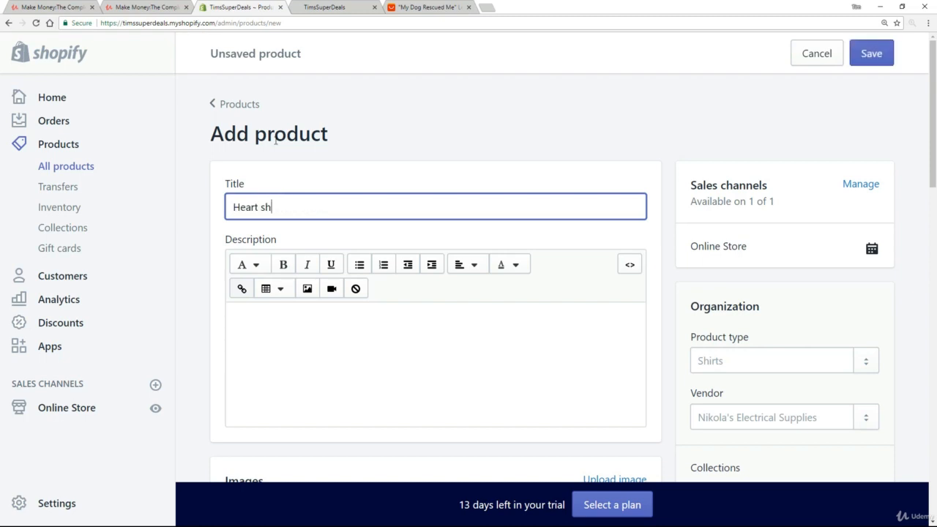
text(aped)
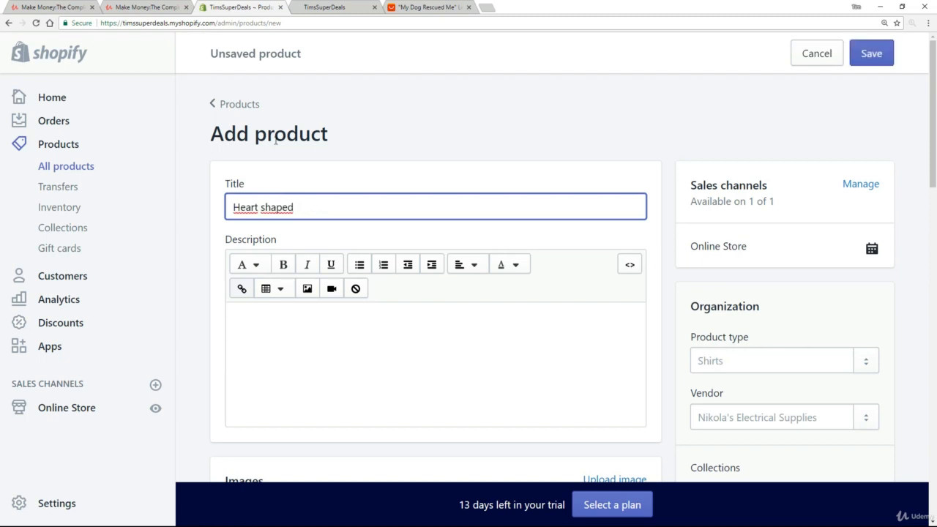
text(dog pendan)
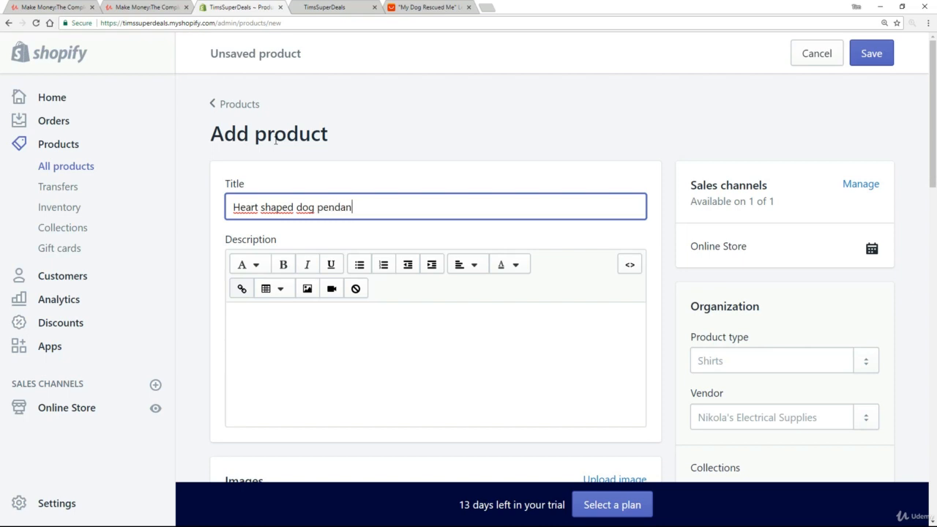
text(t)
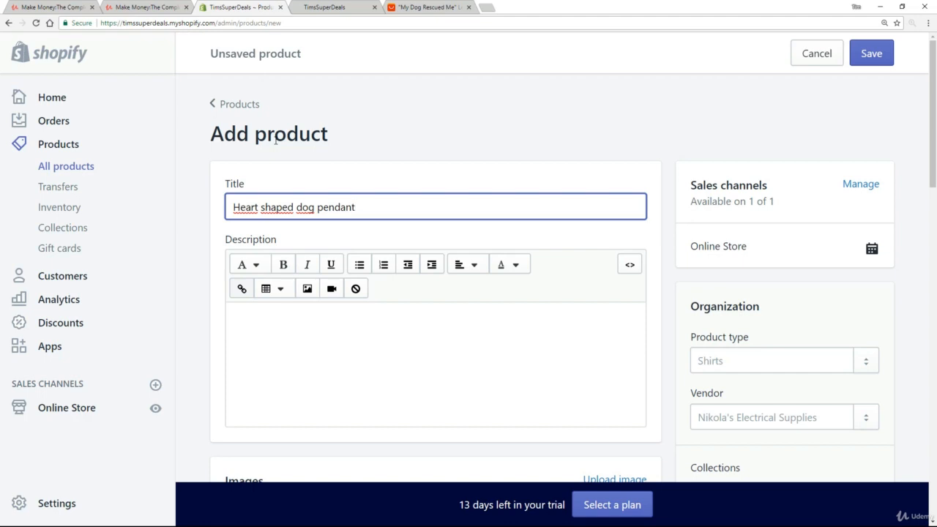
Write 'Would you love to own this heart shaped dog pendant?' in the description and start a new line
click(273, 345)
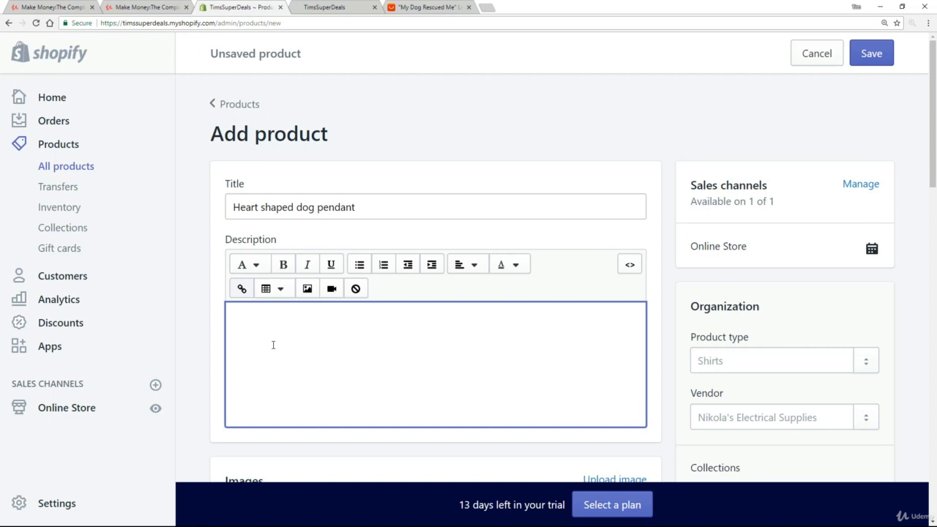
click(273, 345)
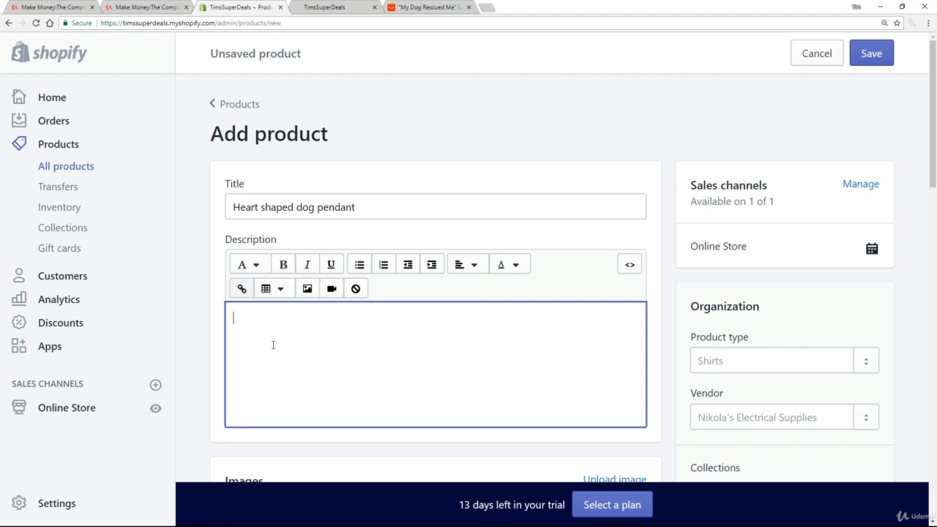
text(Would)
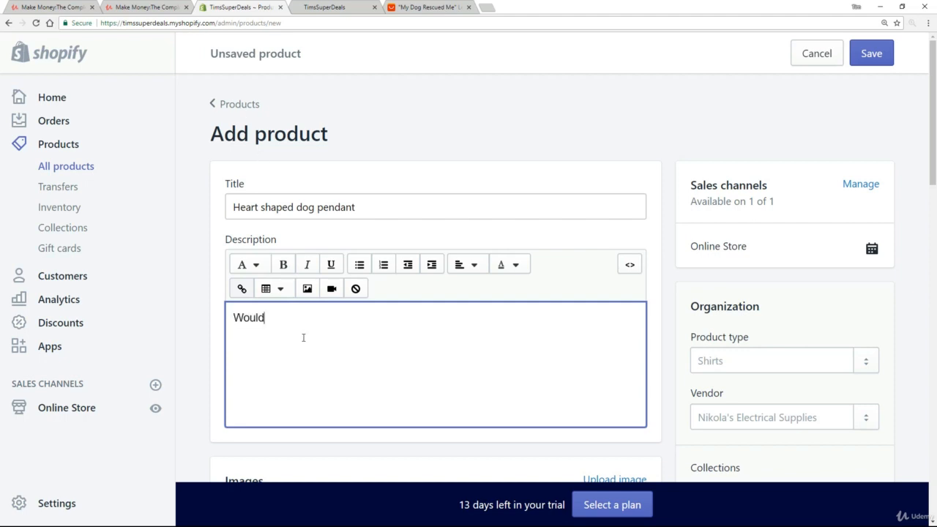
text(you love t)
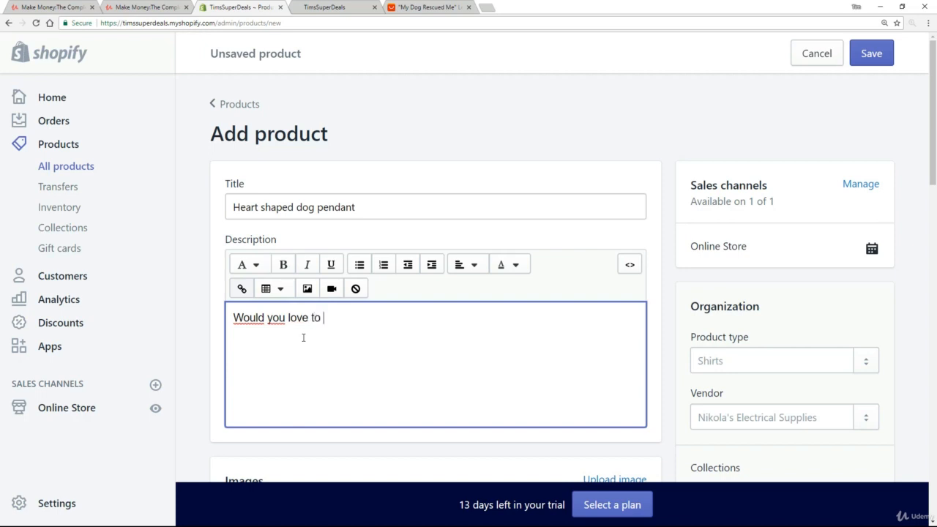
text(own this)
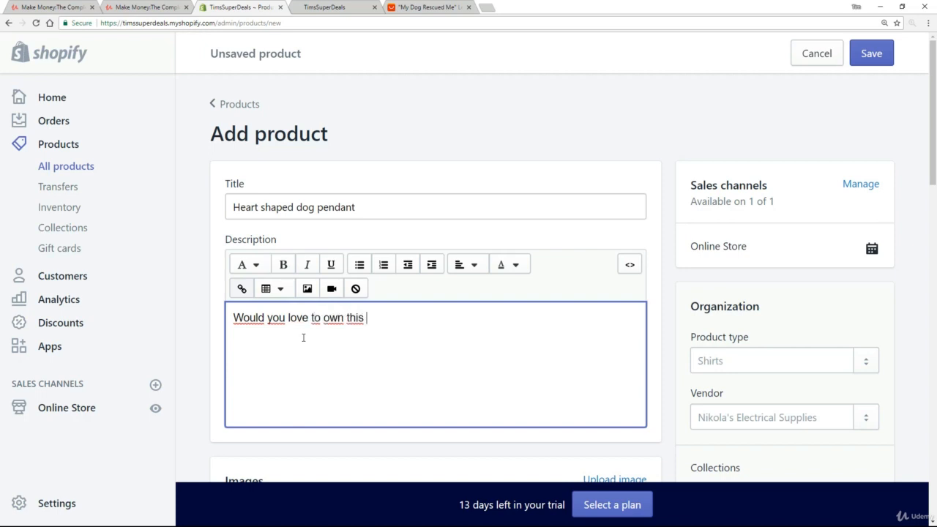
text(heart shaped dog pendant)
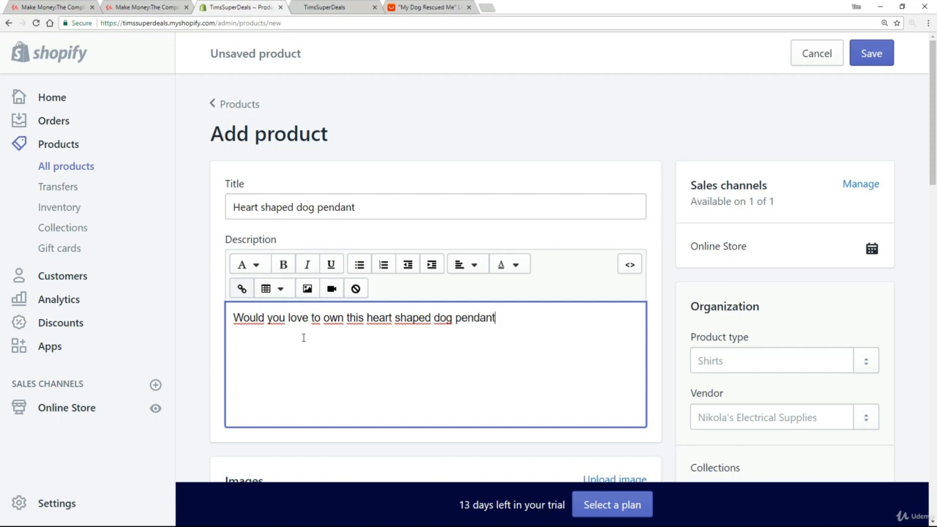
text(?)
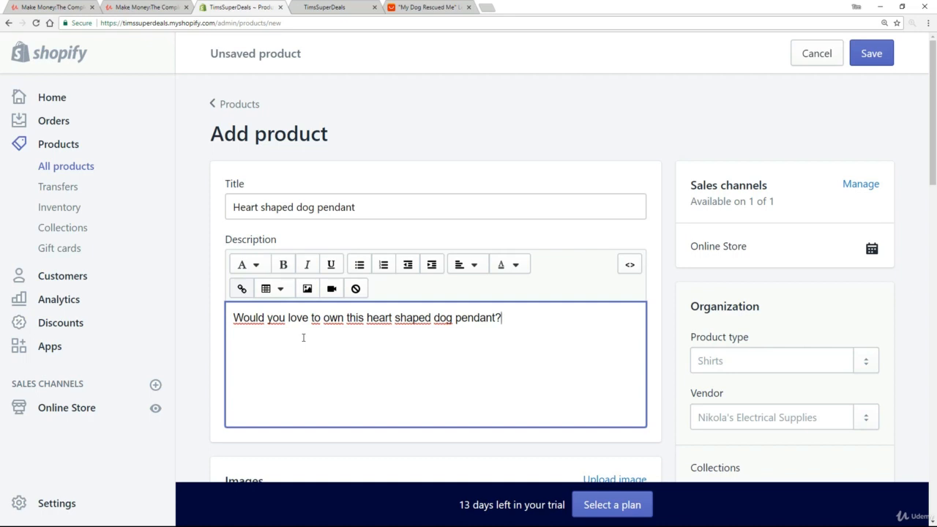
key(Enter)
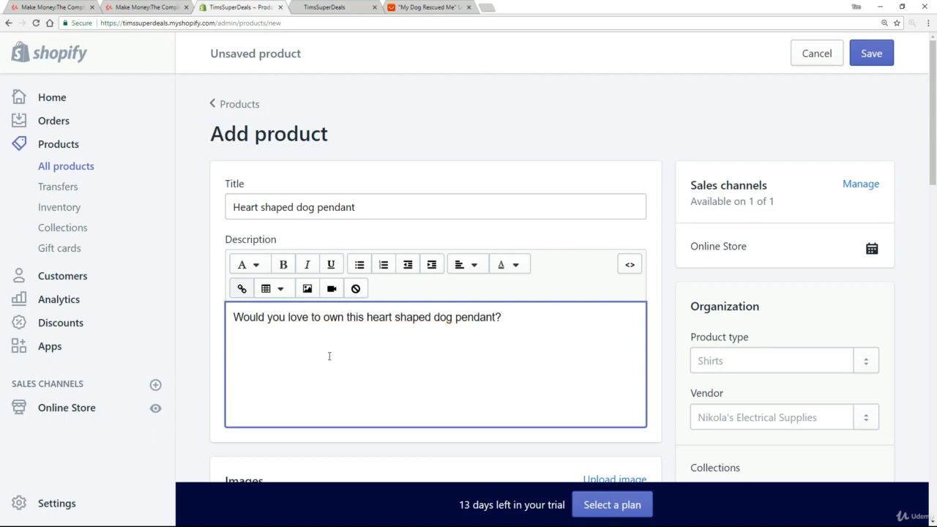
key(Enter)
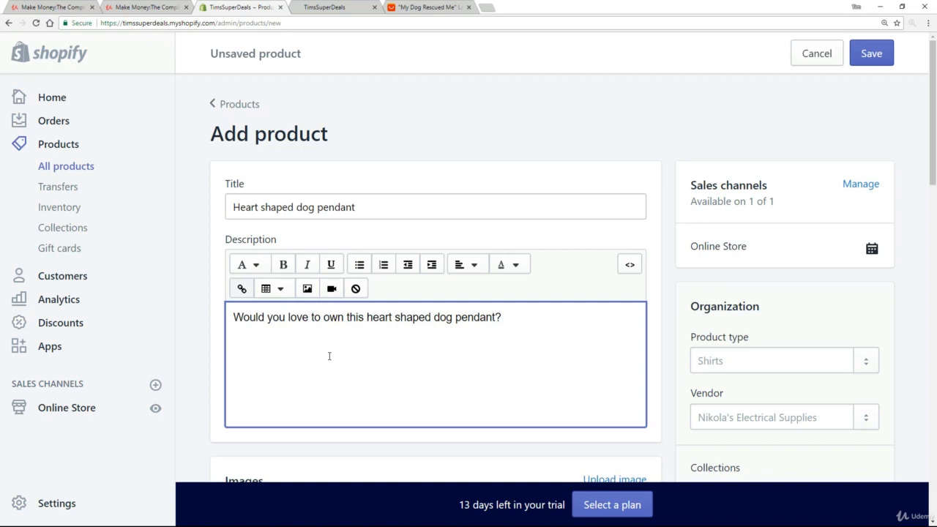
mouse_move(311, 309)
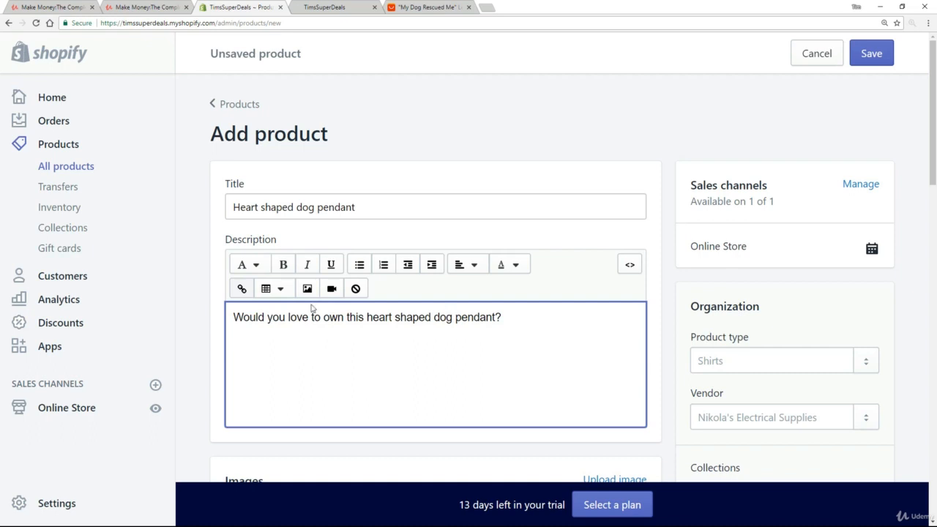
Add bullets: Show your love of dogs, High quality alloy, Beautiful silver finish
click(359, 264)
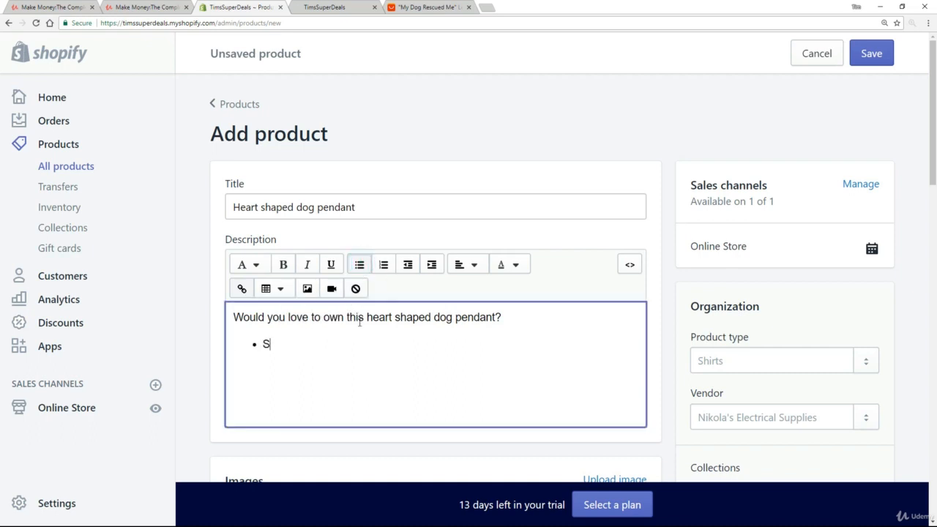
text(how your lo)
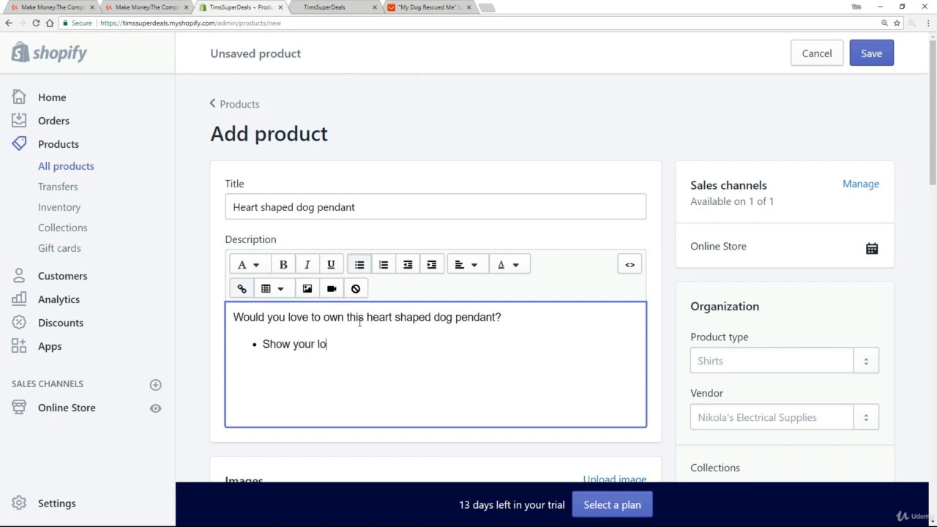
text(ve of dogs)
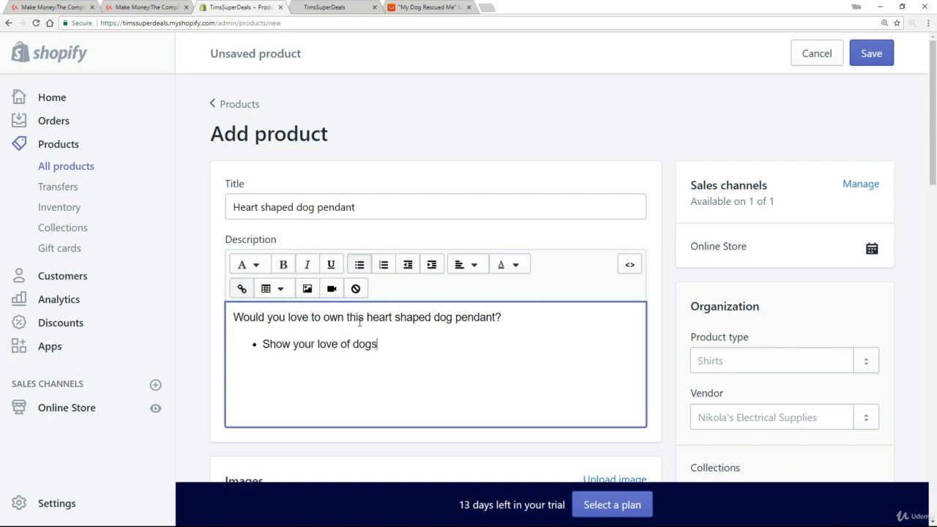
text(High)
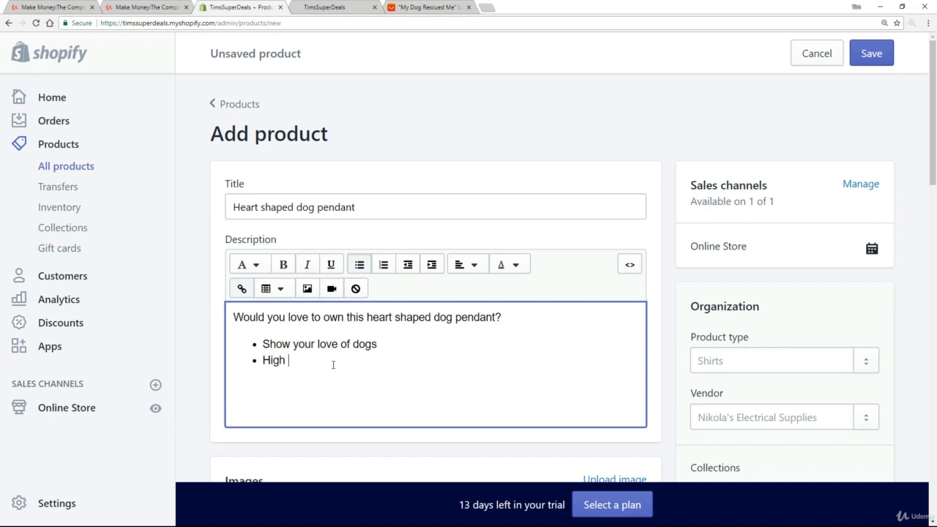
text(quality)
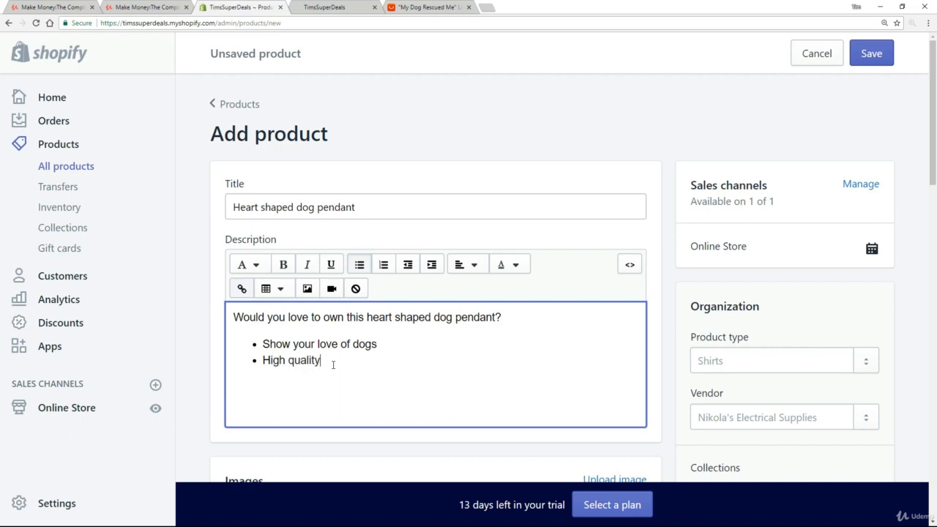
text(alloy)
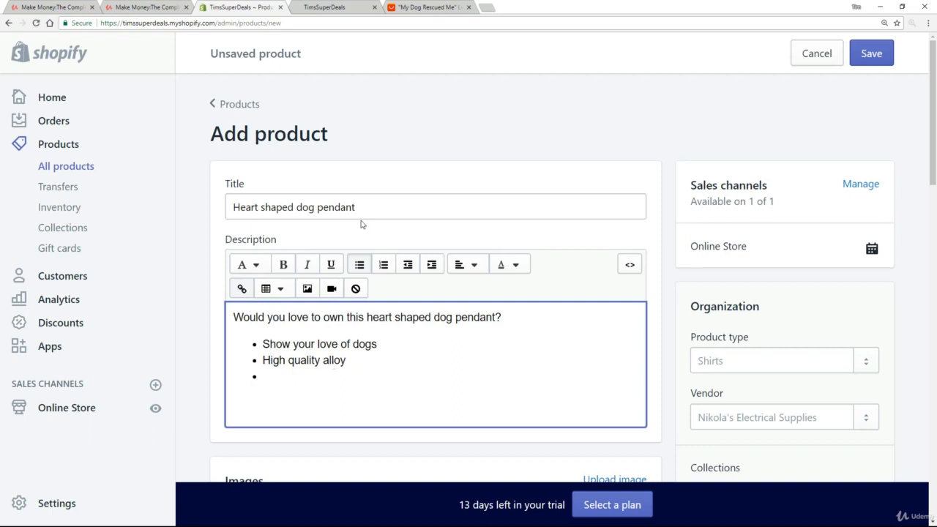
text(Beautiful)
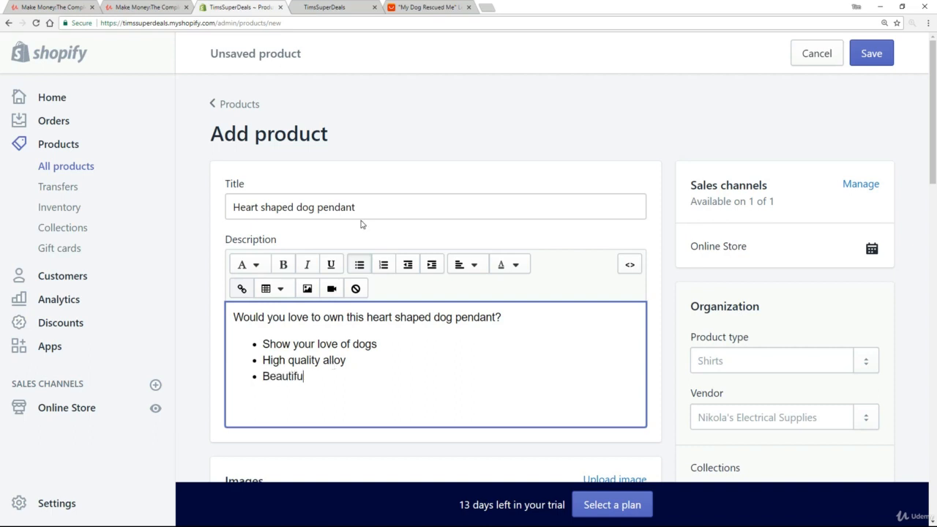
text(siver)
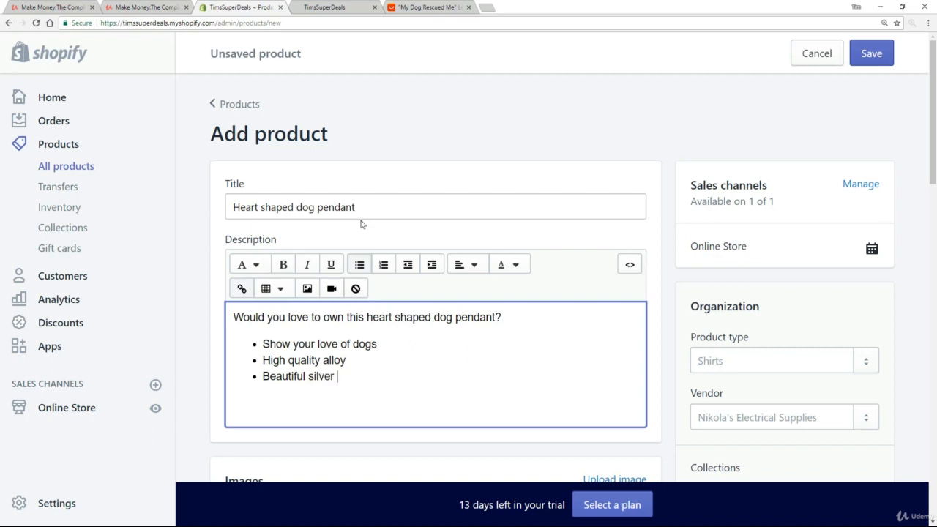
text(finish)
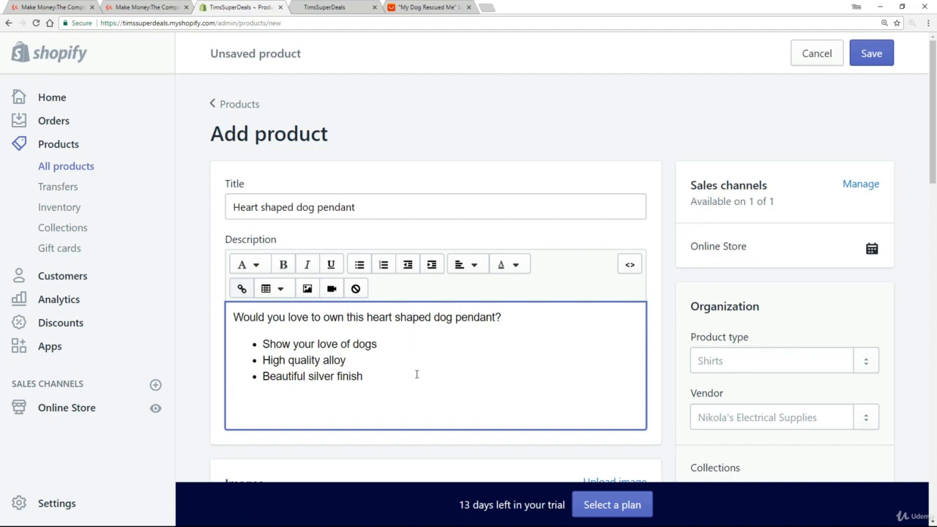
Upload the five downloaded pendant photos to the product's Images section
scroll(down, 3)
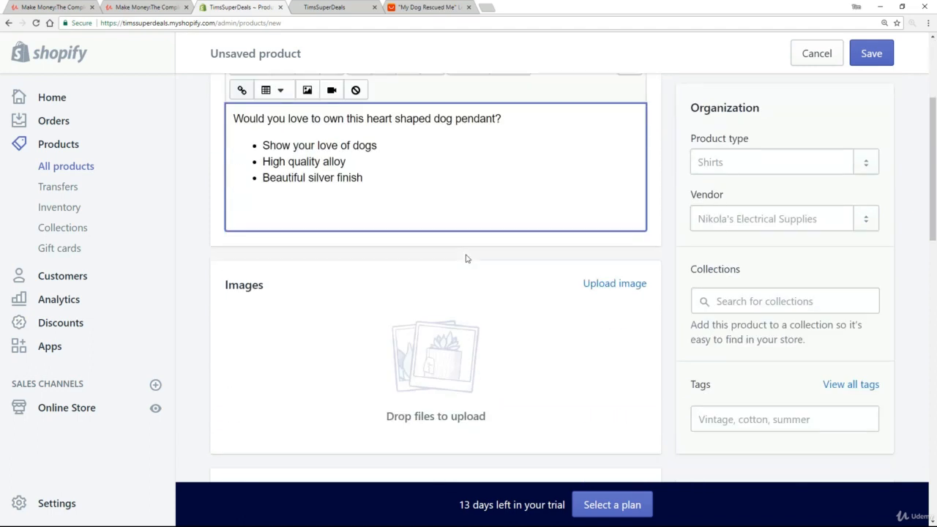
scroll(down, 3)
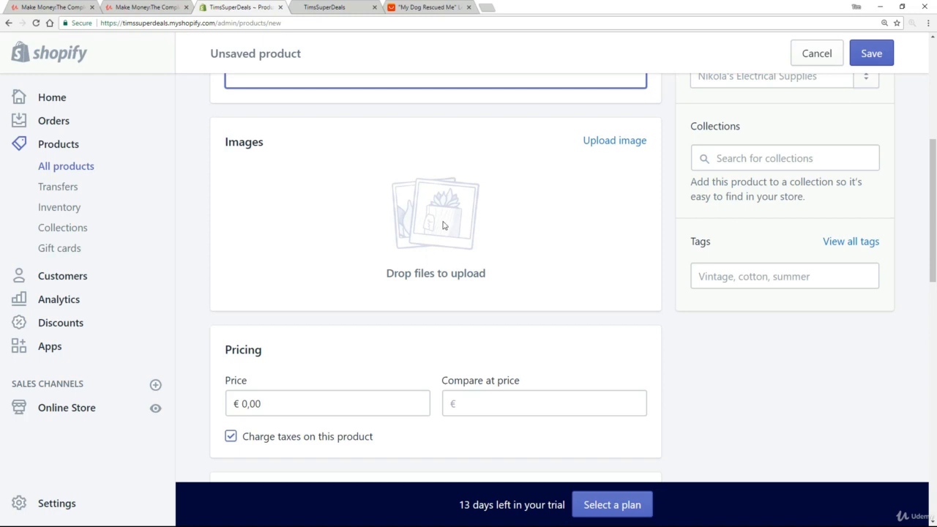
mouse_move(443, 199)
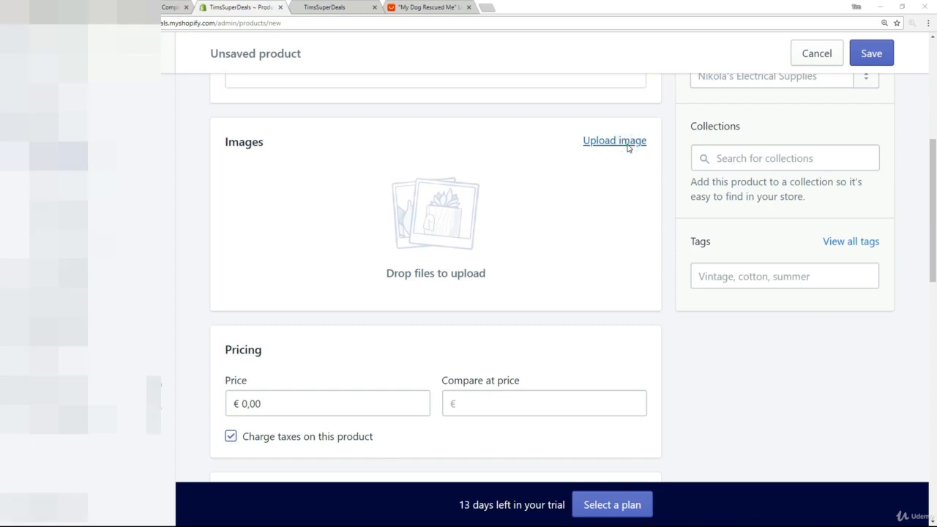
click(614, 140)
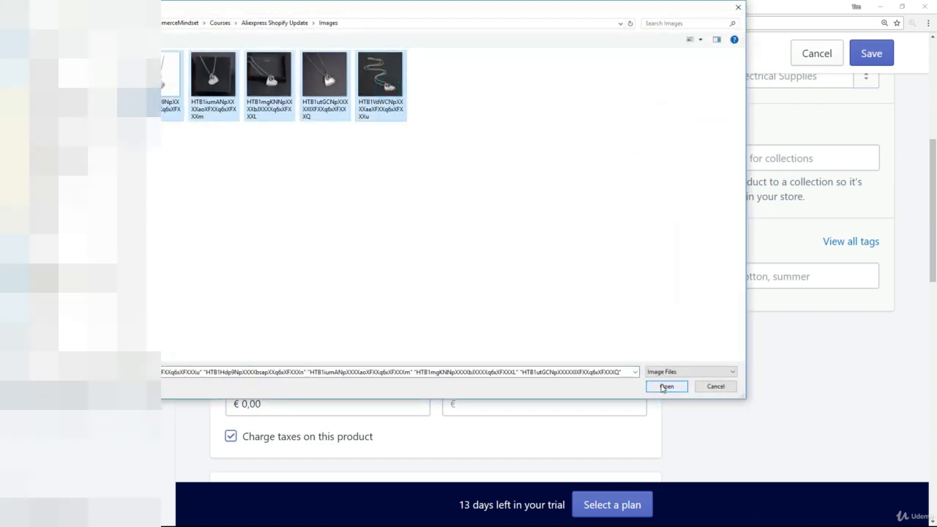
click(666, 386)
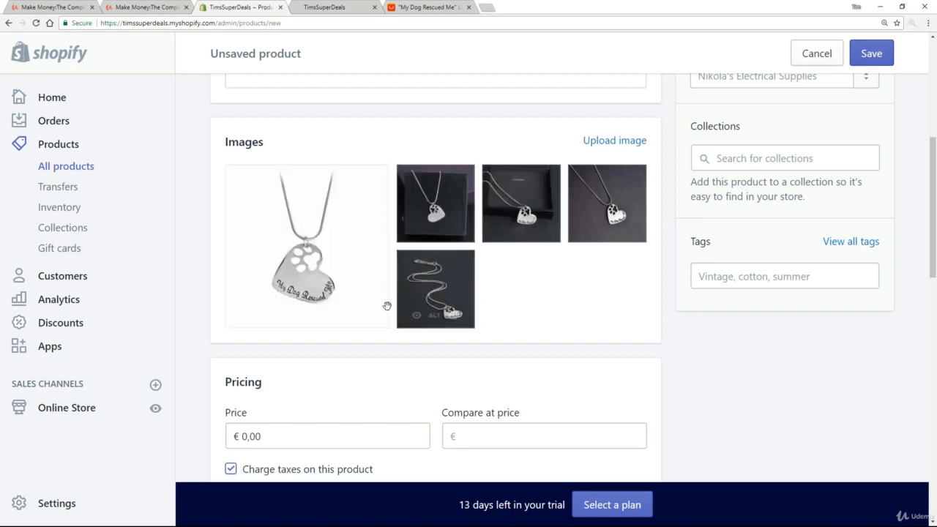
mouse_move(502, 340)
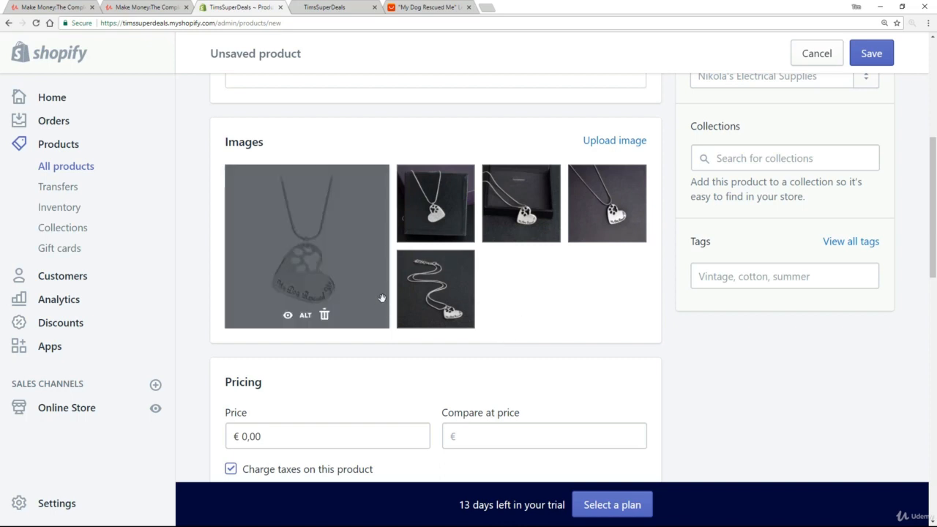
mouse_move(543, 307)
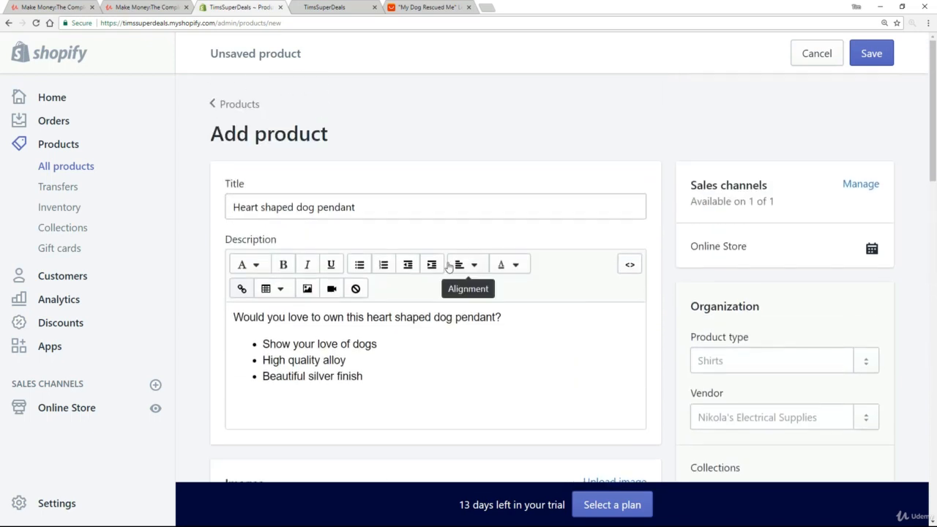
Set the compare-at price to 25 and the price to 19 in Pricing
scroll(down, 3)
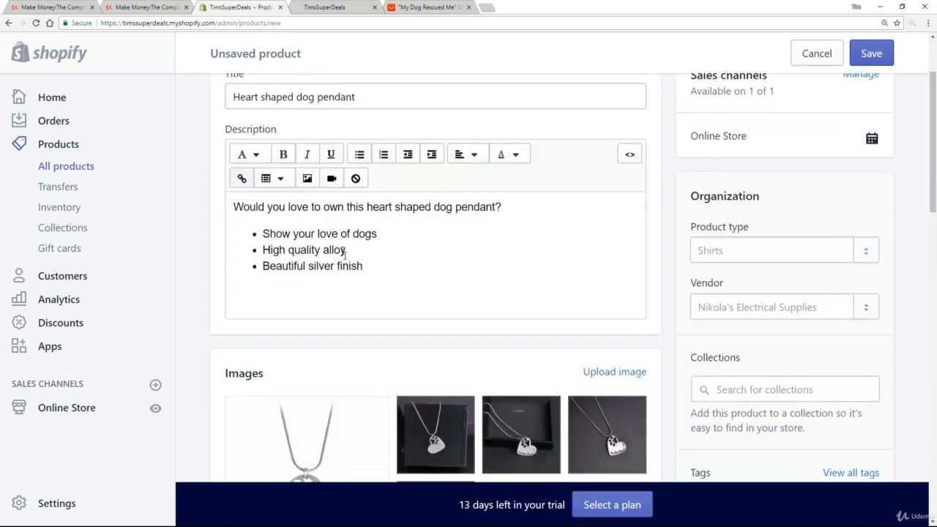
scroll(down, 3)
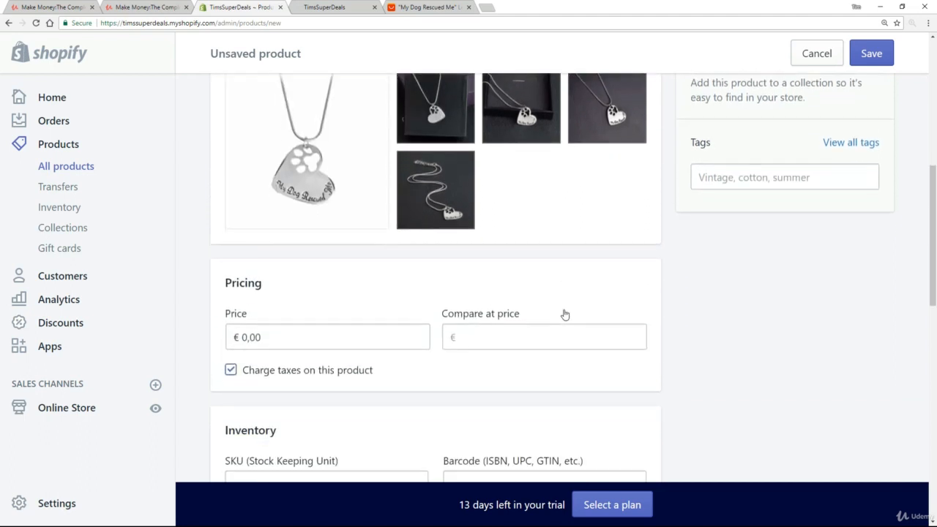
scroll(down, 3)
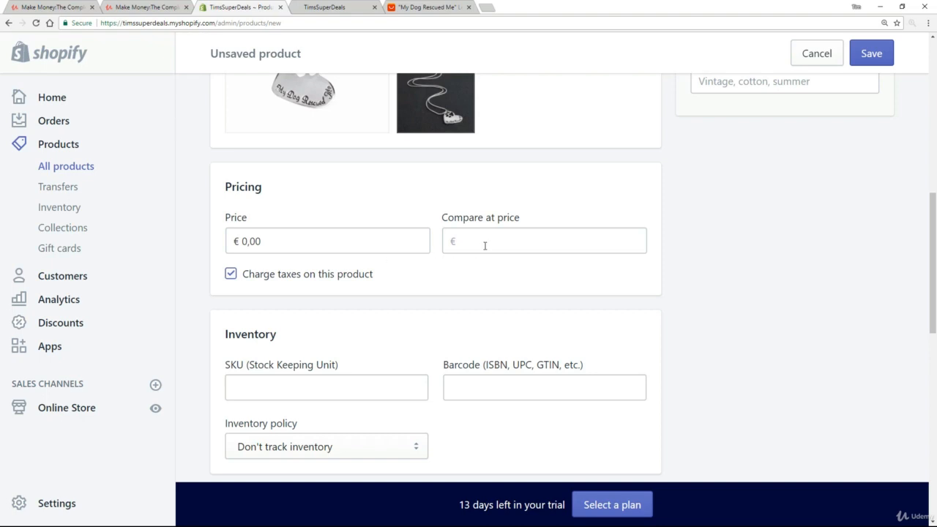
click(544, 241)
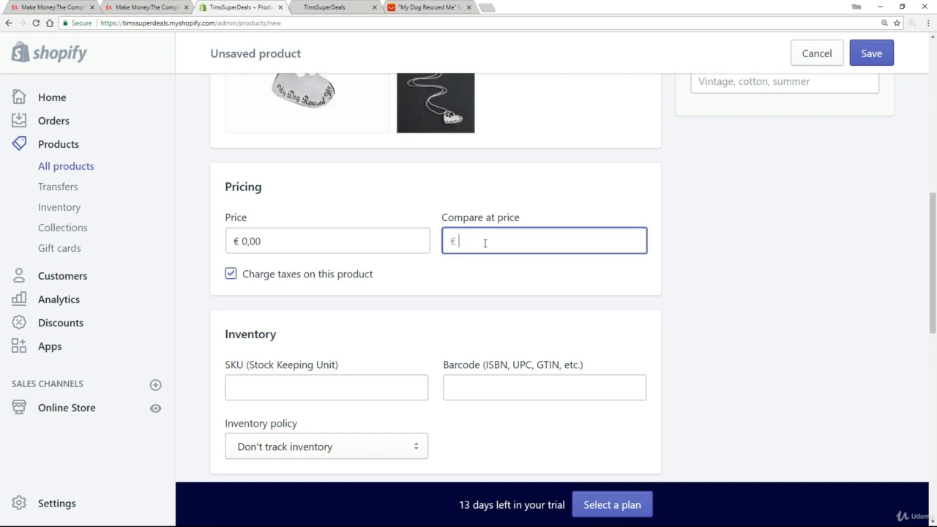
text(2)
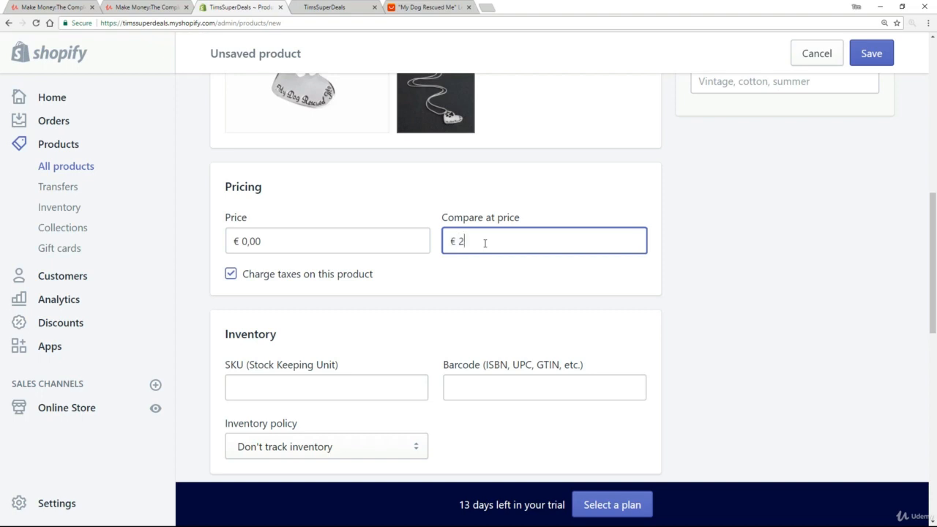
text(5)
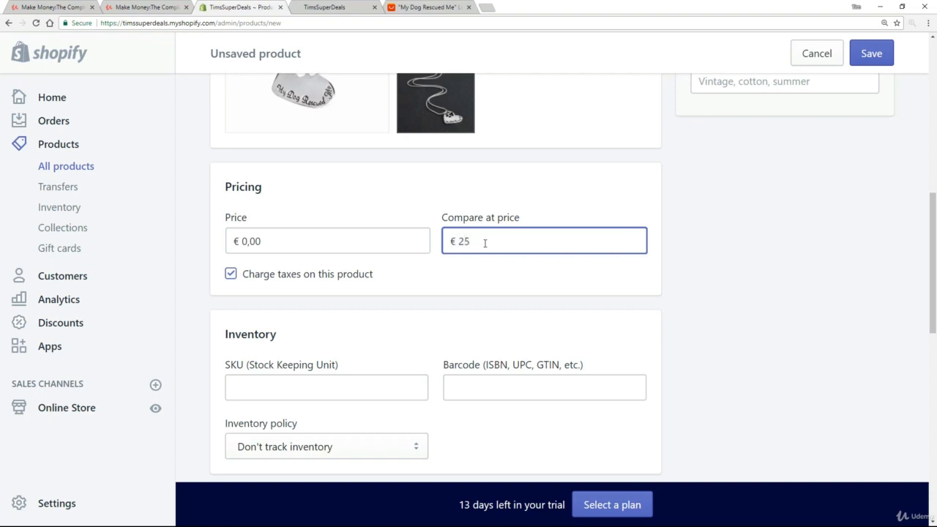
click(327, 240)
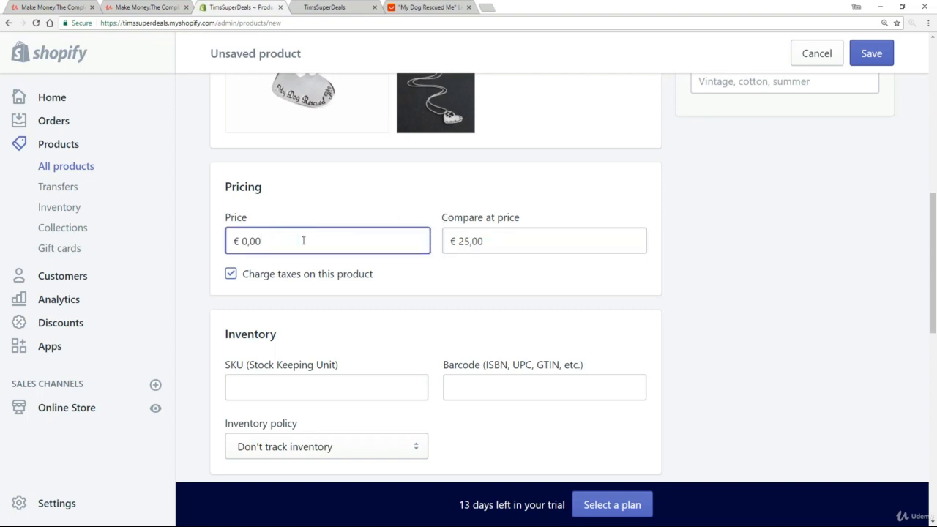
text(1)
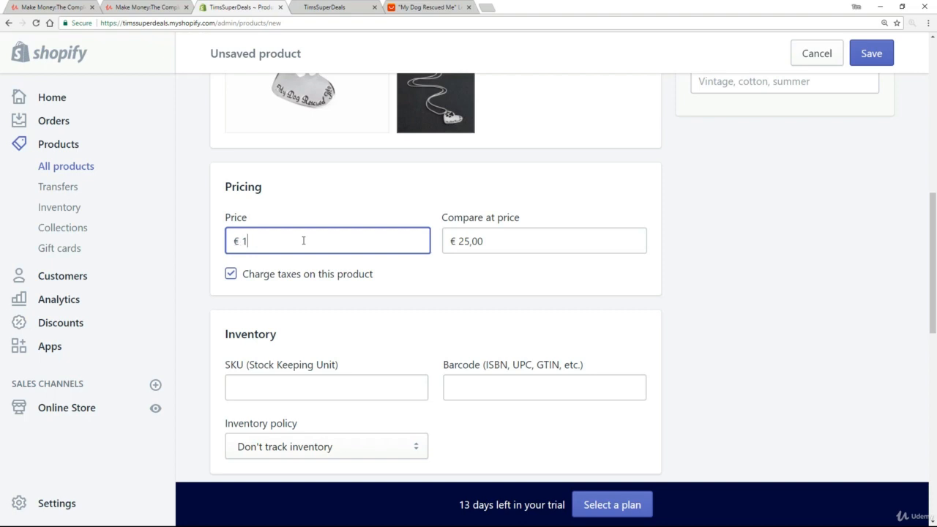
text(9)
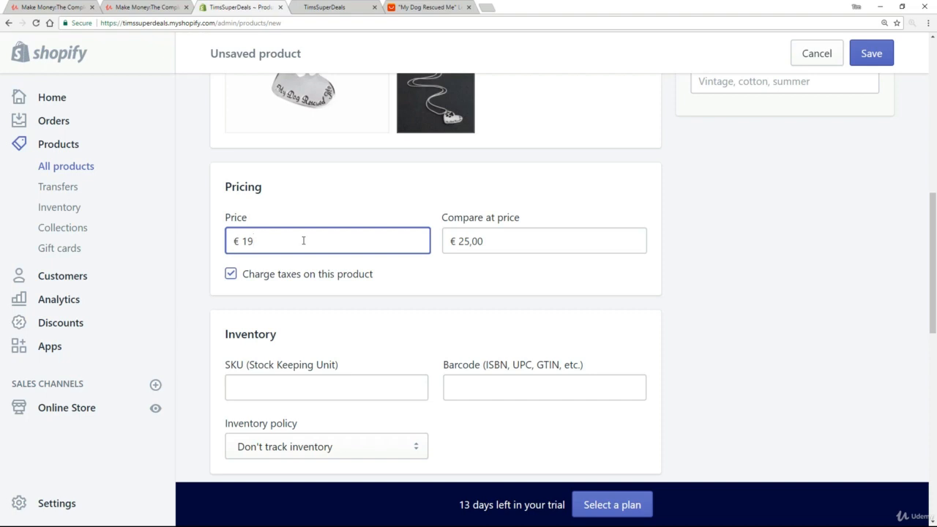
scroll(down, 3)
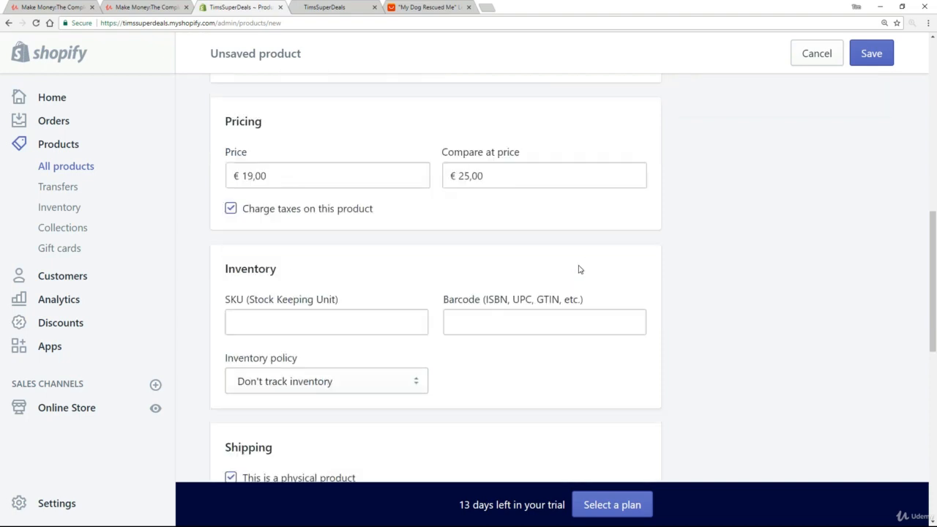
scroll(down, 3)
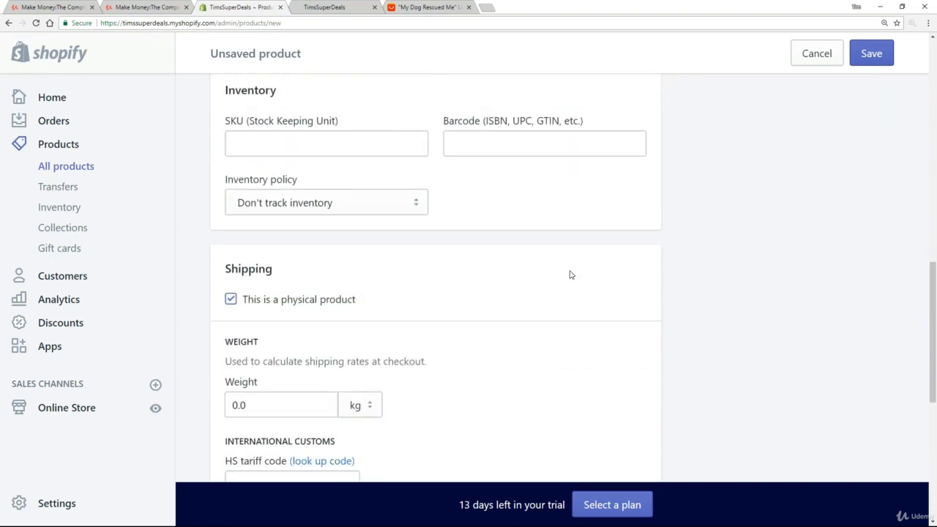
mouse_move(487, 216)
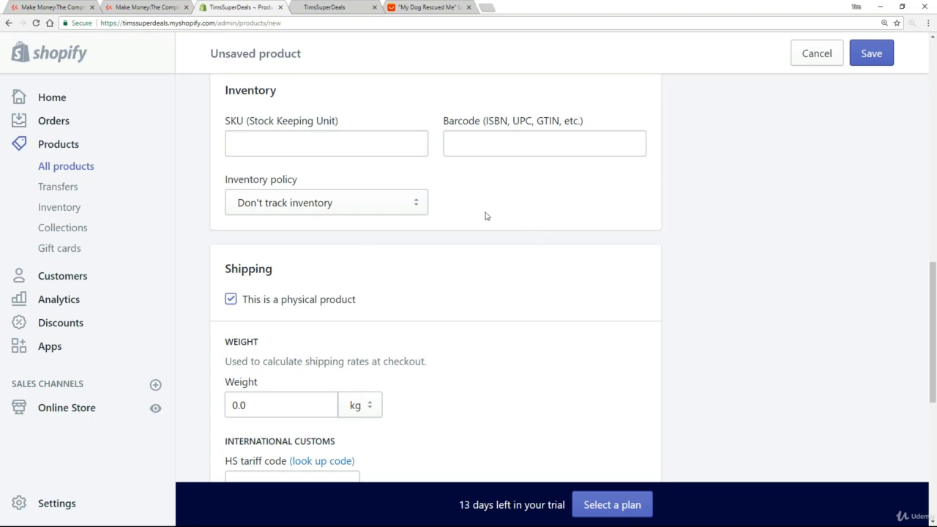
mouse_move(500, 213)
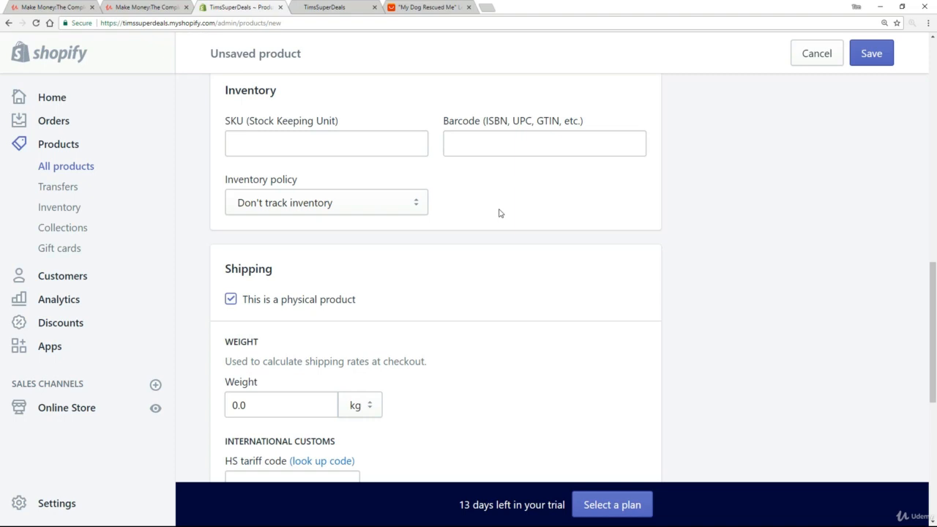
mouse_move(514, 158)
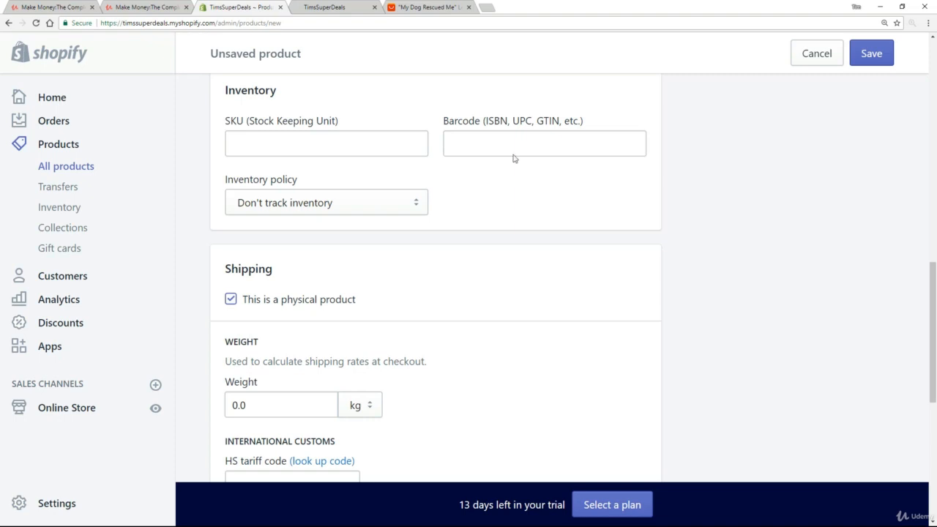
mouse_move(756, 271)
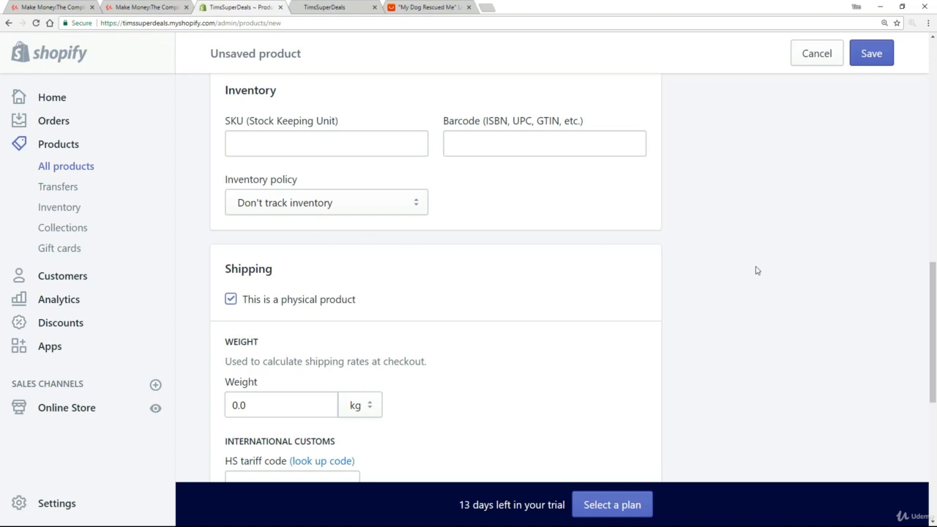
scroll(down, 3)
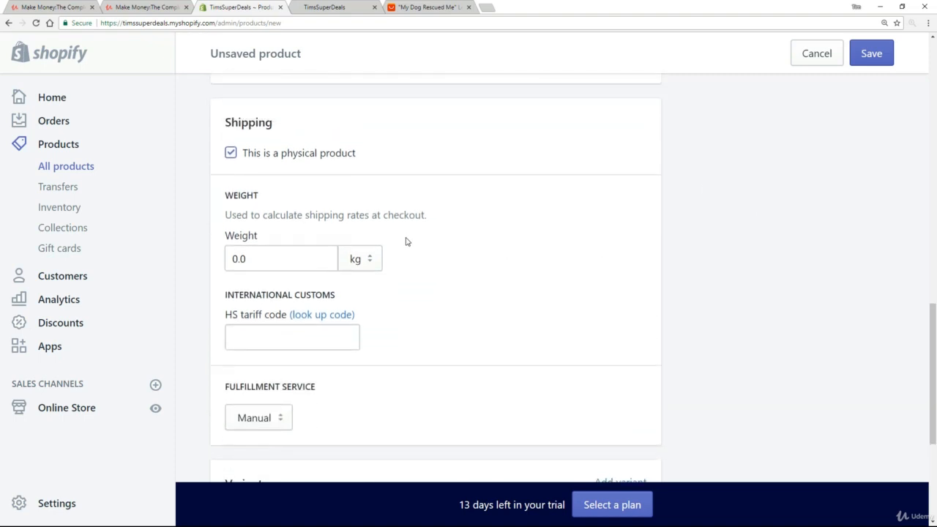
mouse_move(359, 205)
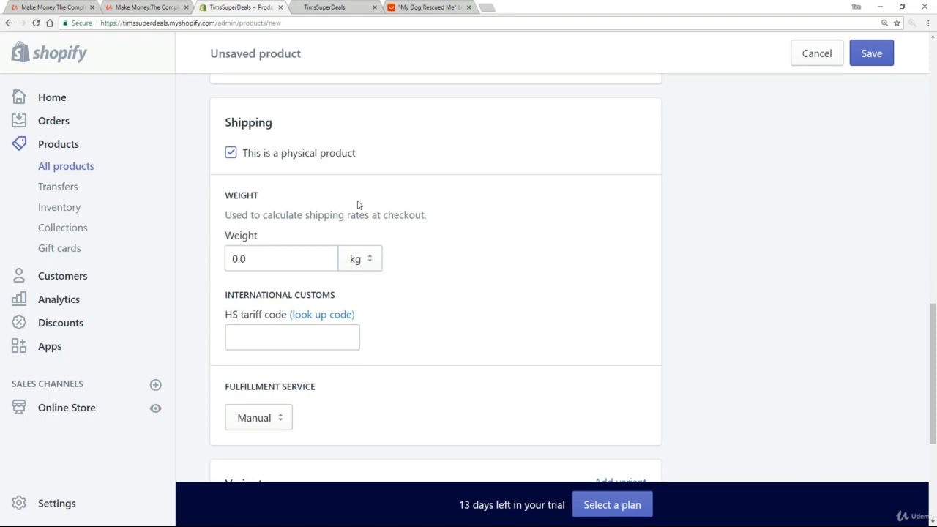
mouse_move(357, 212)
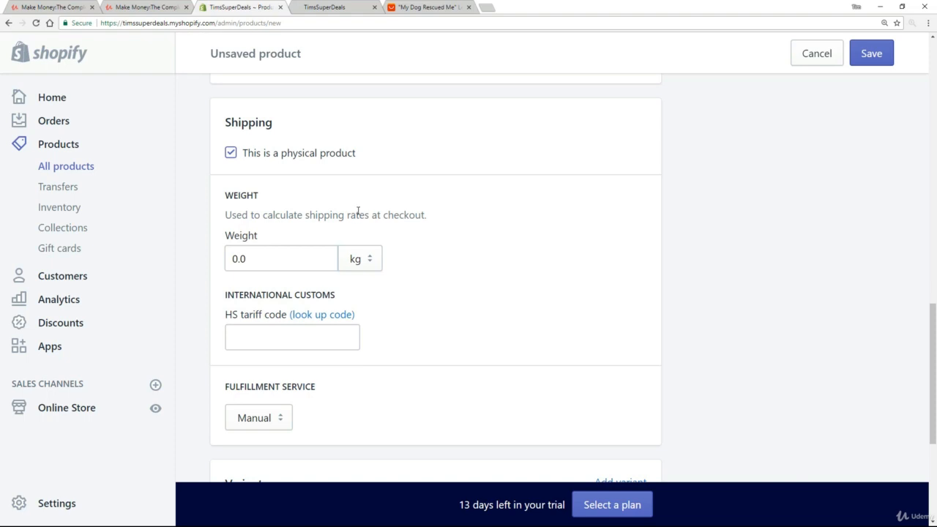
scroll(down, 3)
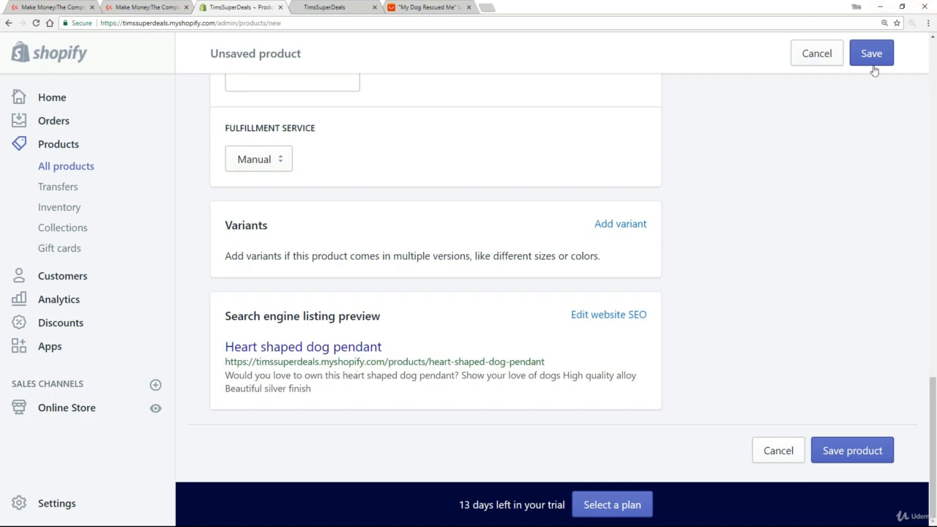
Save the Heart shaped dog pendant as the store's first product
click(873, 53)
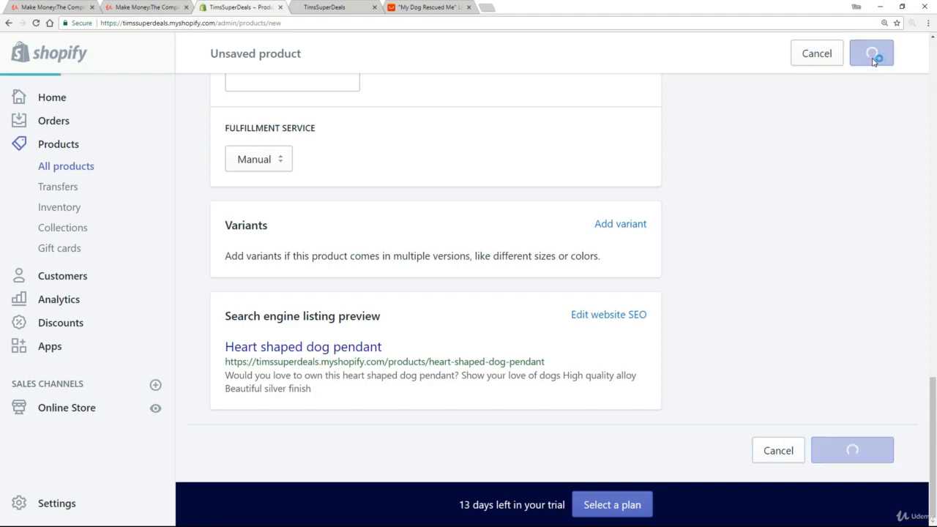
click(870, 53)
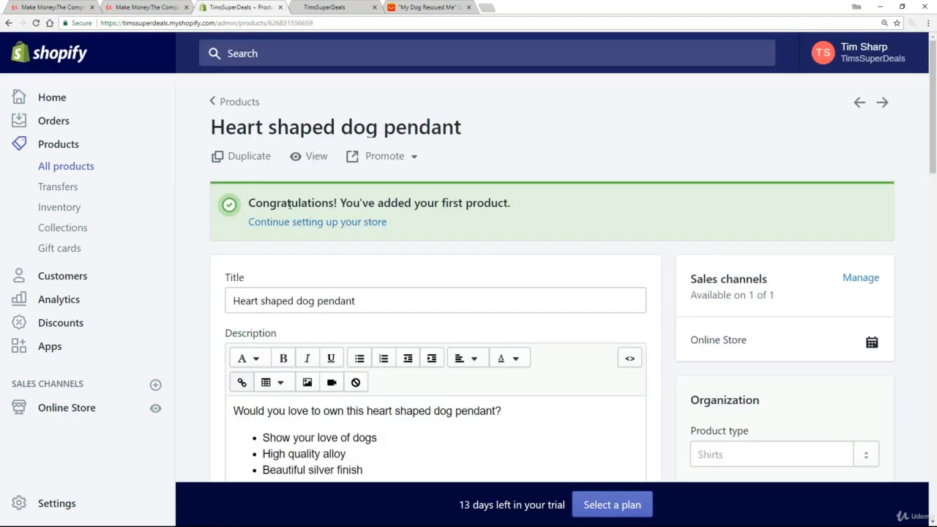
mouse_move(339, 231)
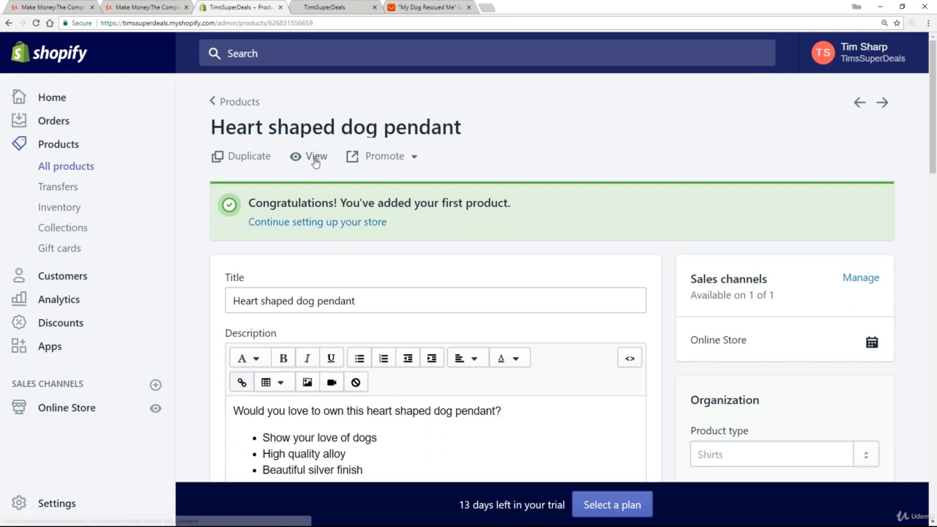
mouse_move(314, 161)
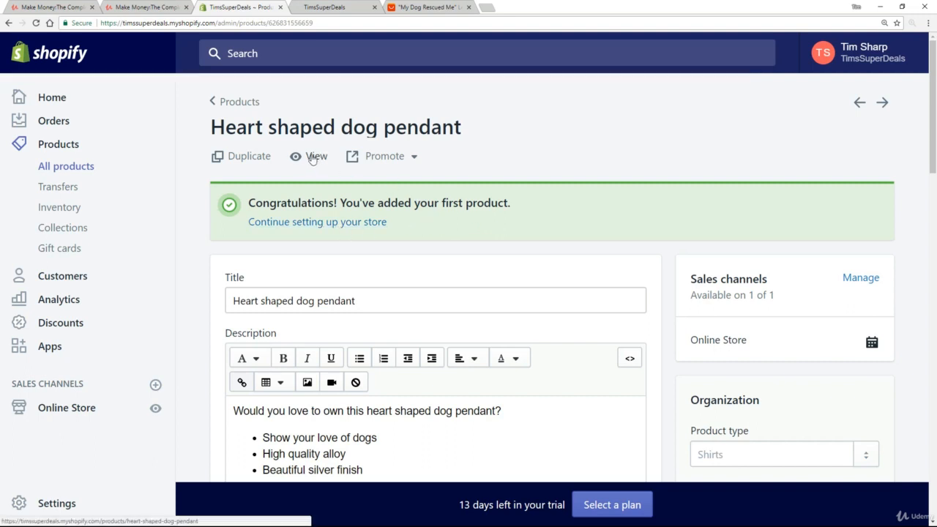
View the pendant's live storefront page and scroll through its €19 price, description and five photos
click(313, 155)
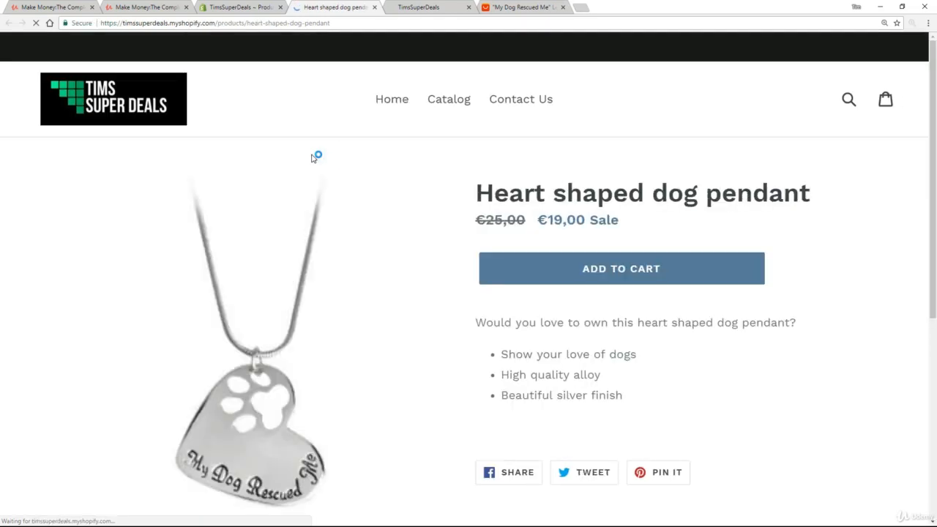
scroll(down, 3)
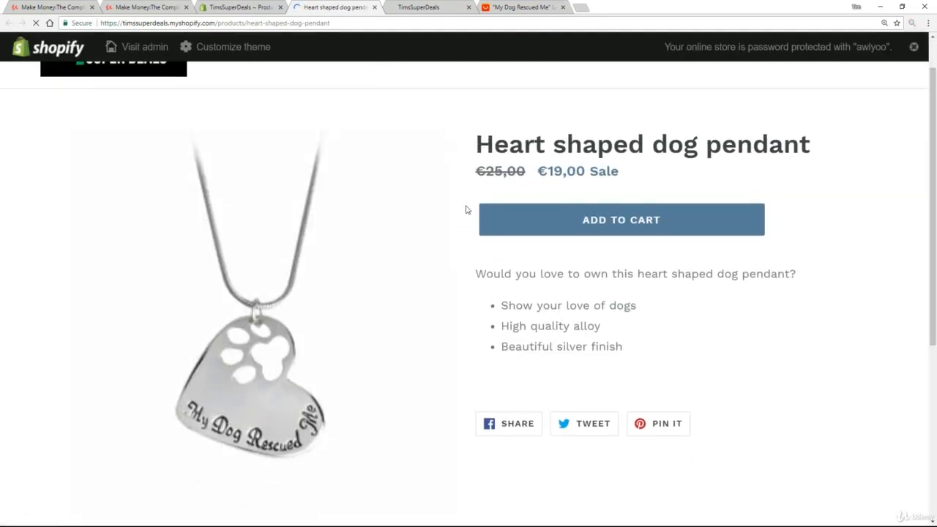
mouse_move(276, 332)
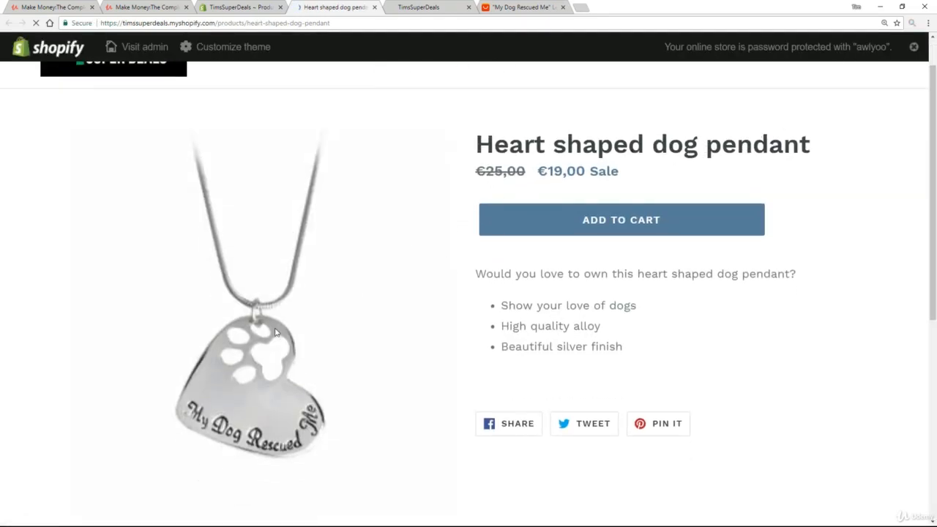
scroll(down, 3)
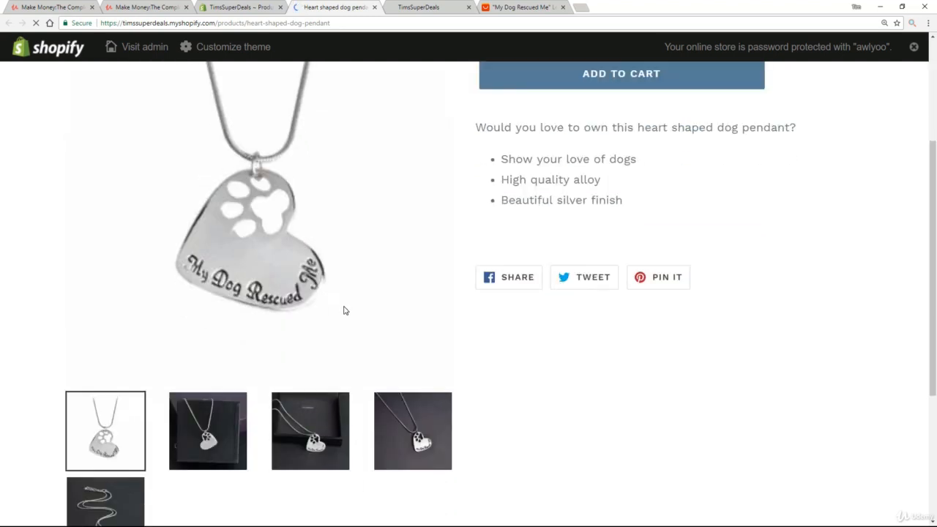
scroll(down, 3)
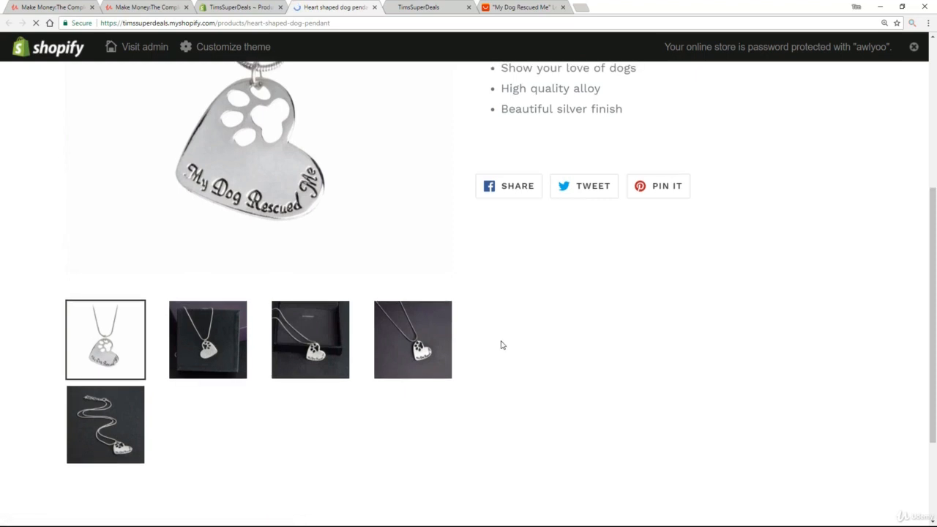
scroll(up, 3)
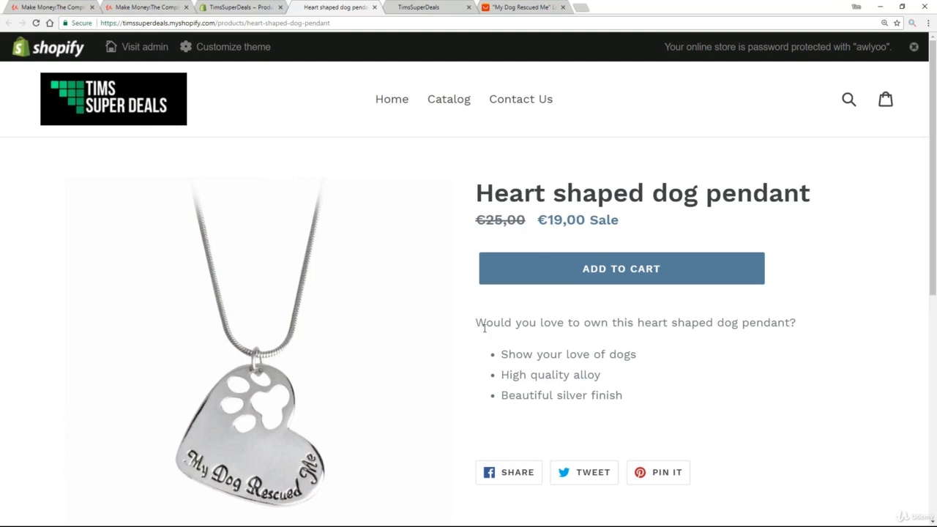
scroll(down, 3)
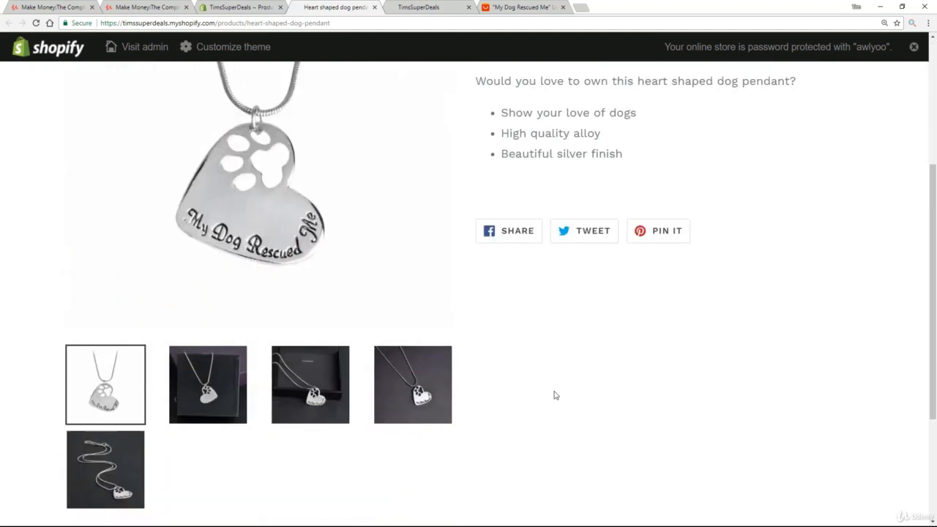
scroll(up, 3)
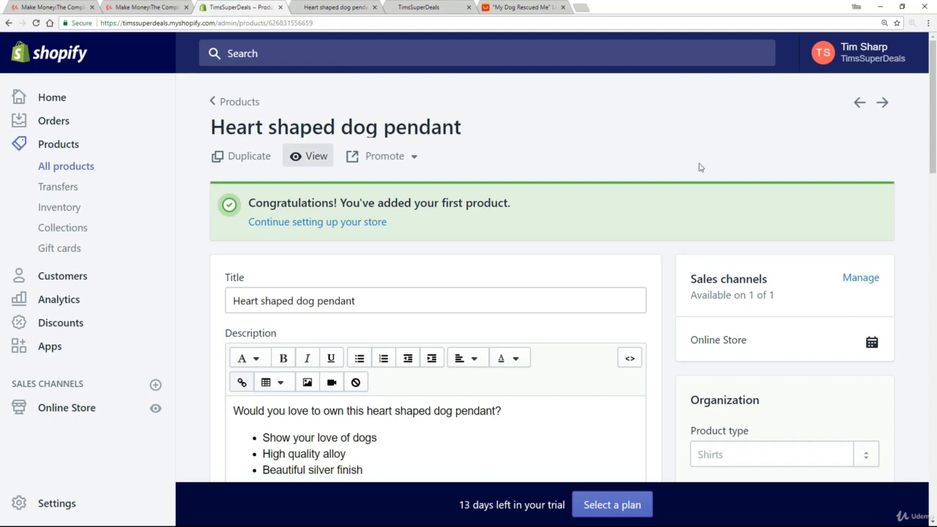
Scroll the saved pendant's admin page down to its organization details
scroll(down, 3)
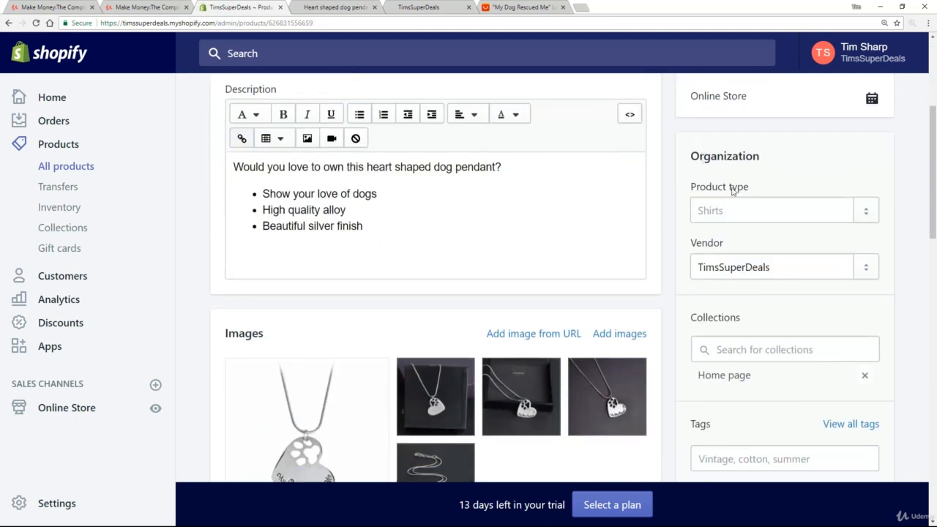
mouse_move(691, 239)
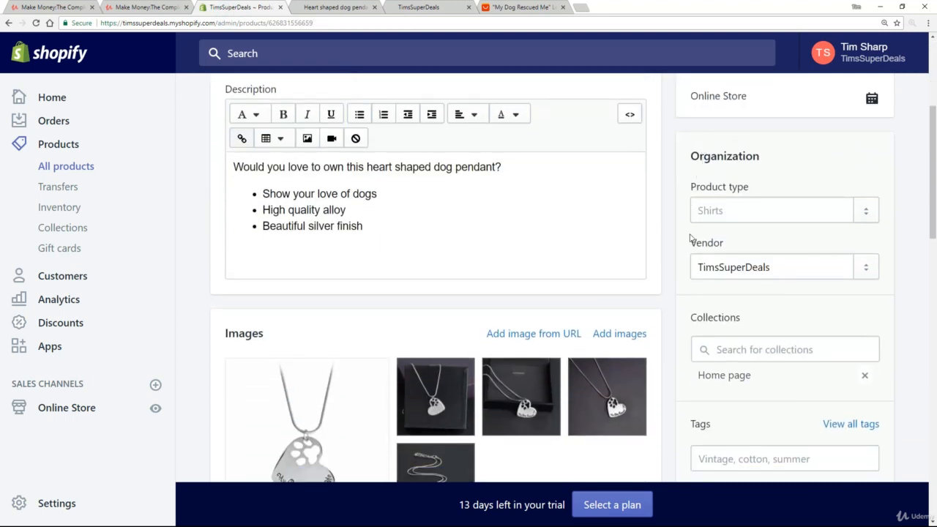
mouse_move(776, 288)
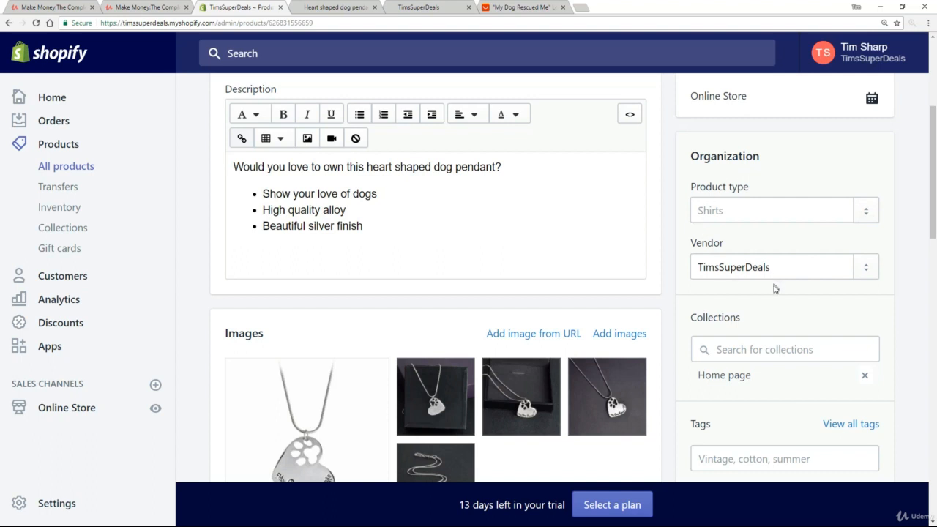
scroll(down, 3)
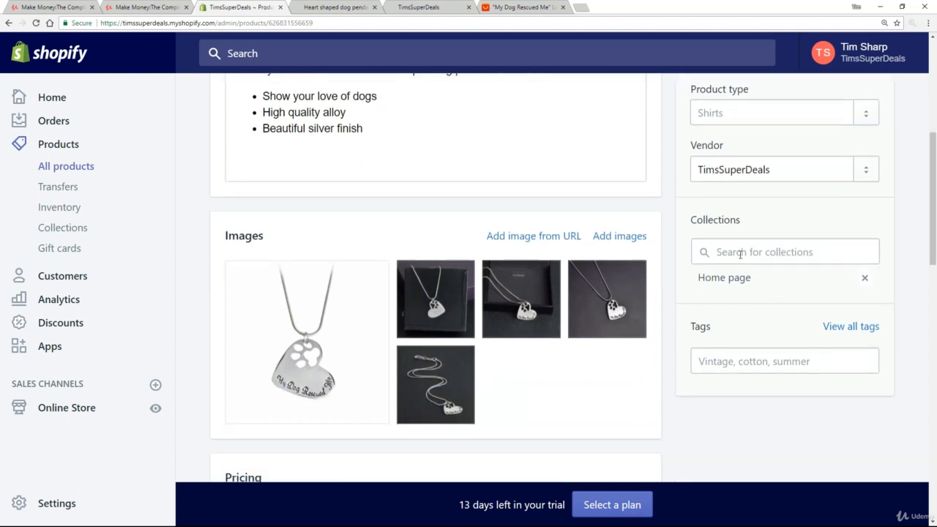